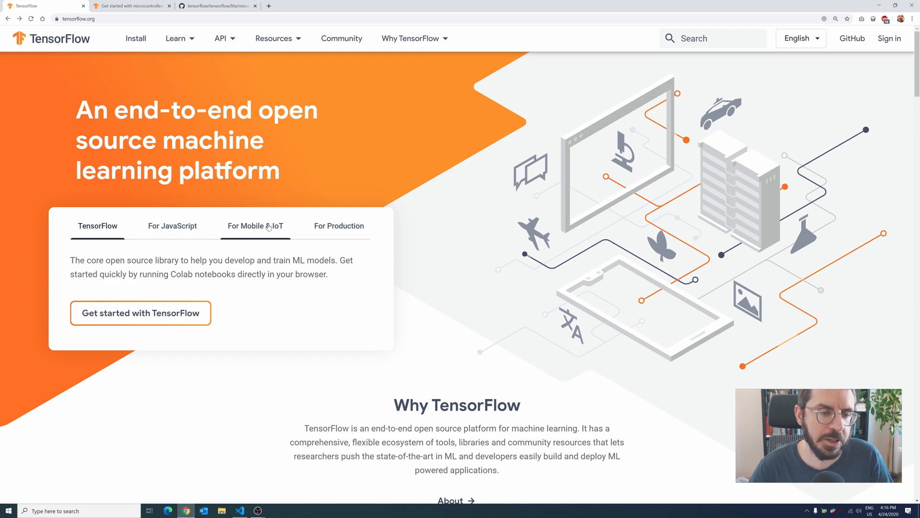
Open TensorFlow's For Mobile & IoT section and its TensorFlow Lite getting-started page.
click(254, 226)
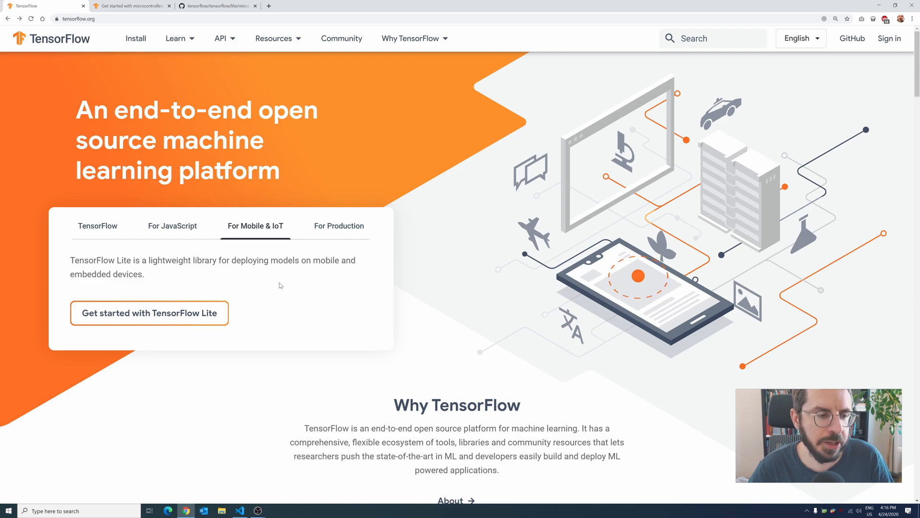
click(149, 312)
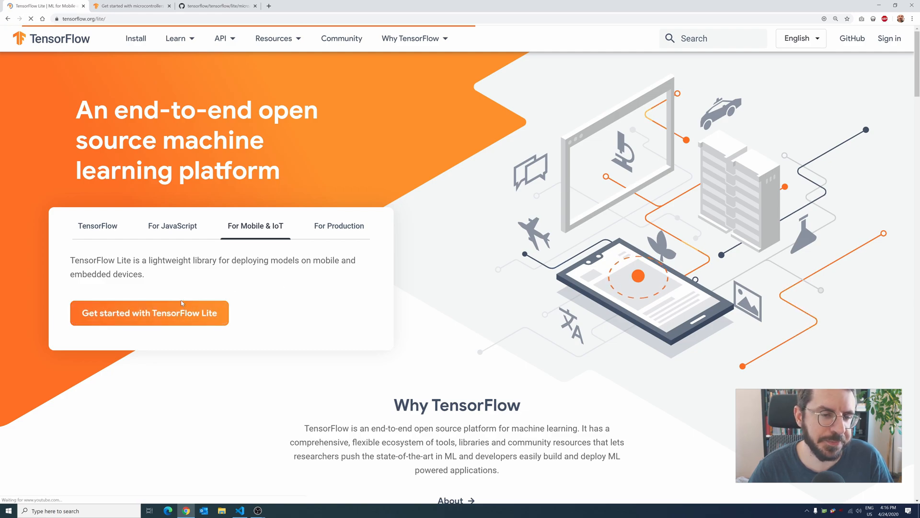
Open the TensorFlow Lite guide's Microcontrollers overview and scroll to its supported boards.
click(149, 312)
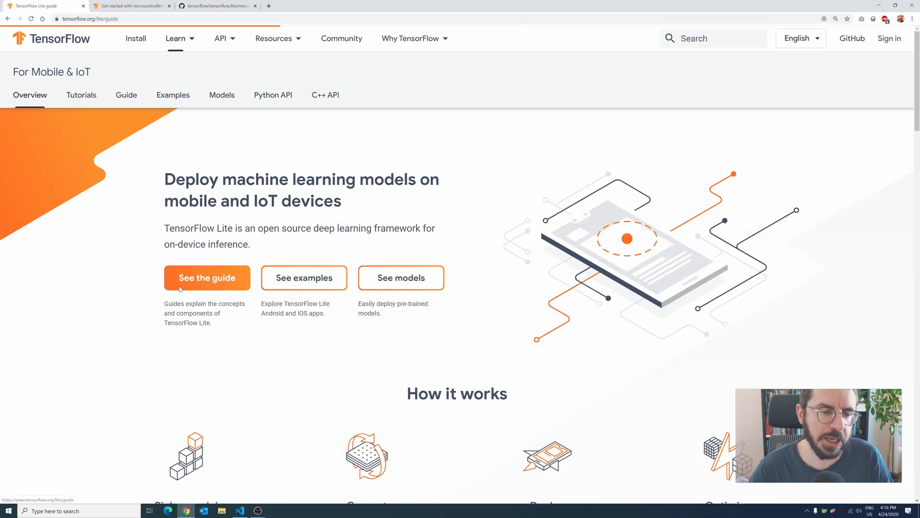
click(206, 277)
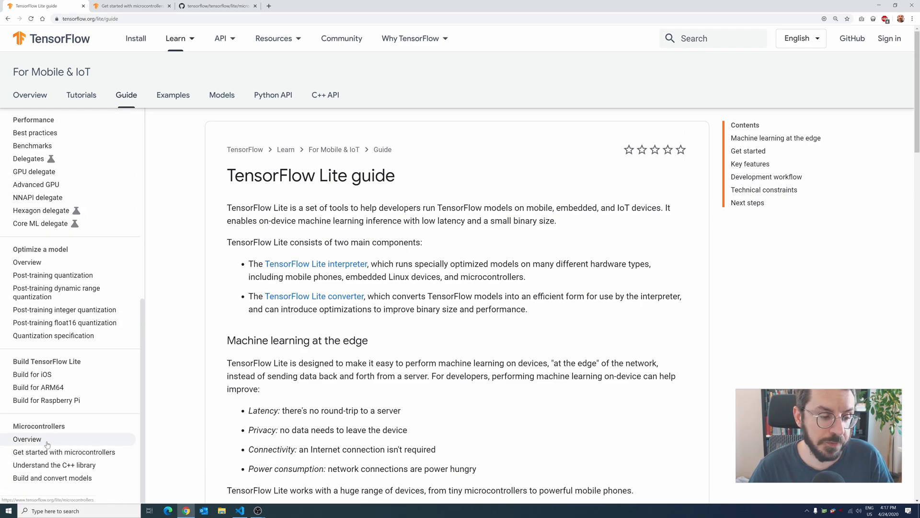
click(27, 438)
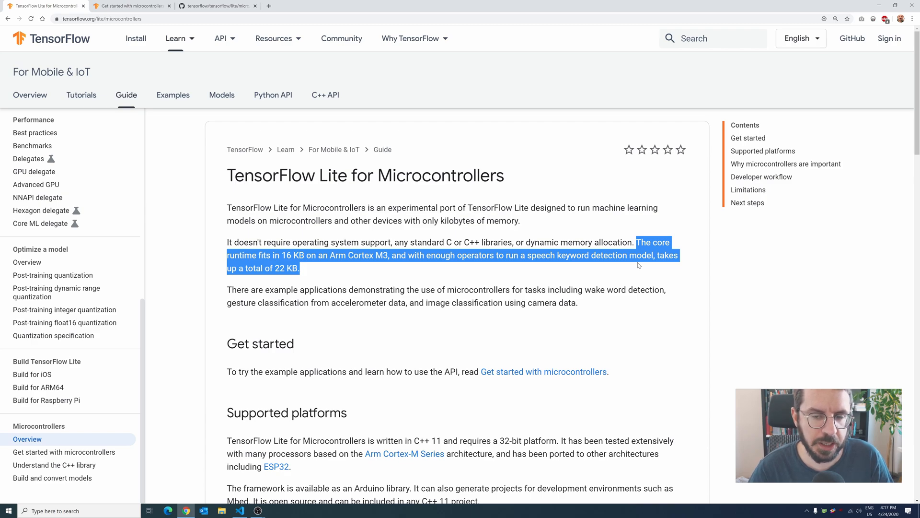
mouse_move(556, 275)
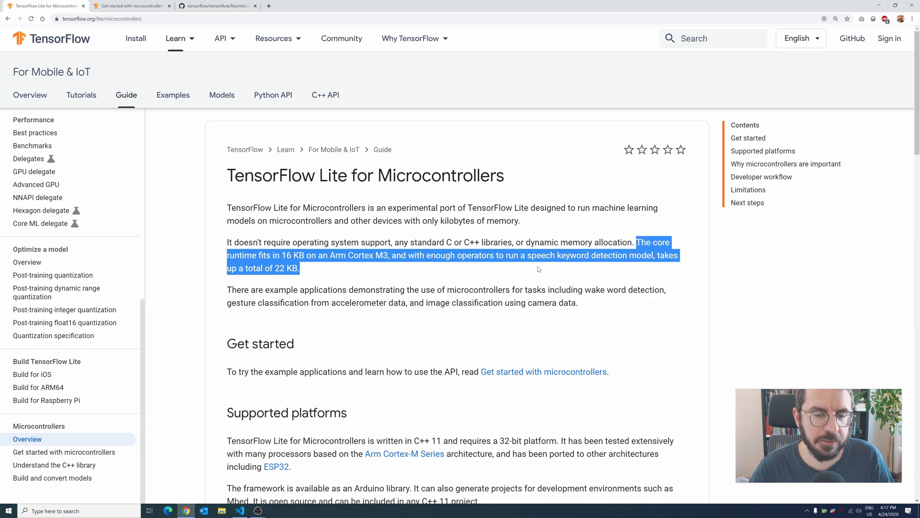
scroll(down, 3)
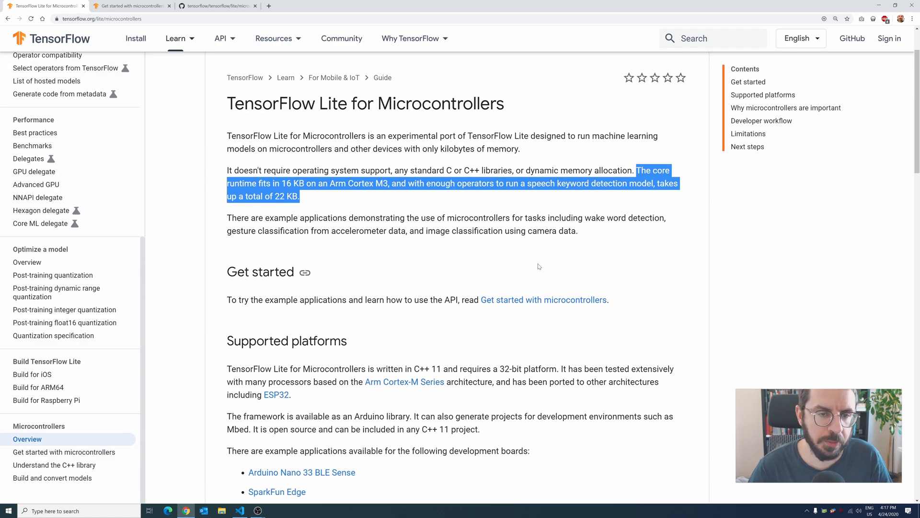
scroll(down, 3)
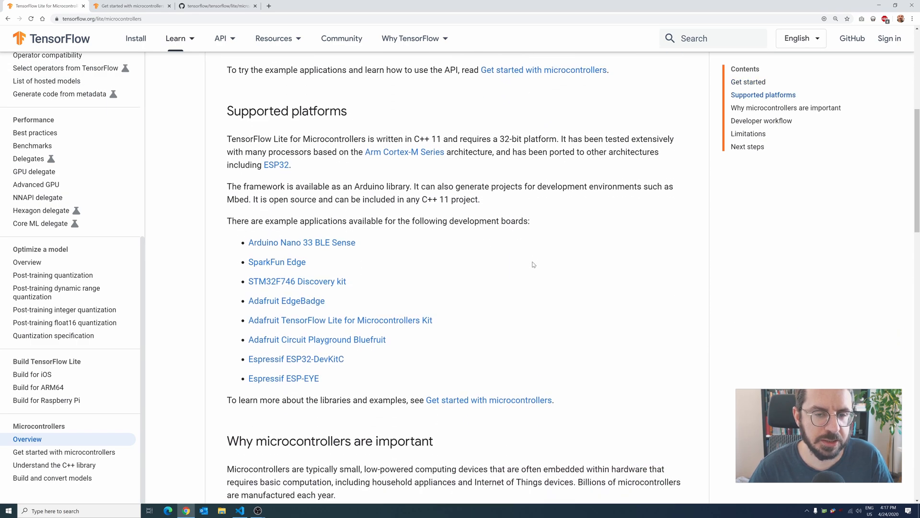
scroll(down, 3)
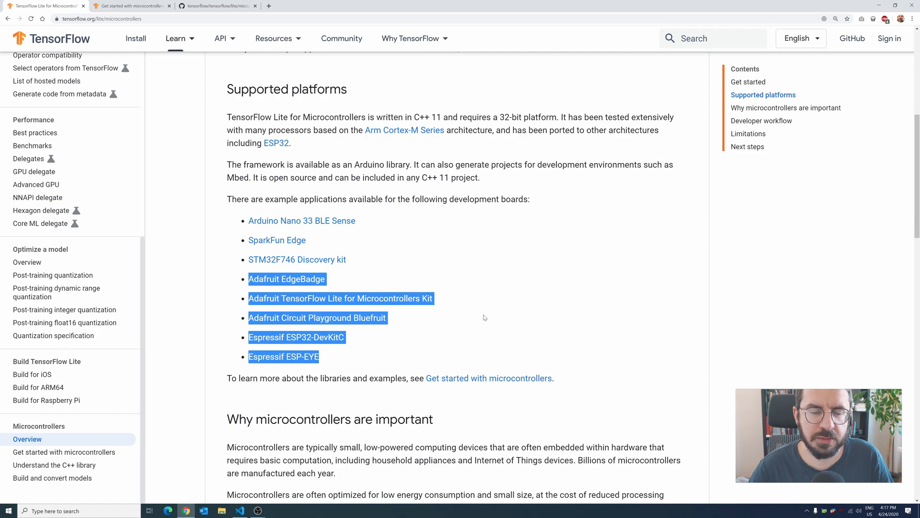
mouse_move(483, 307)
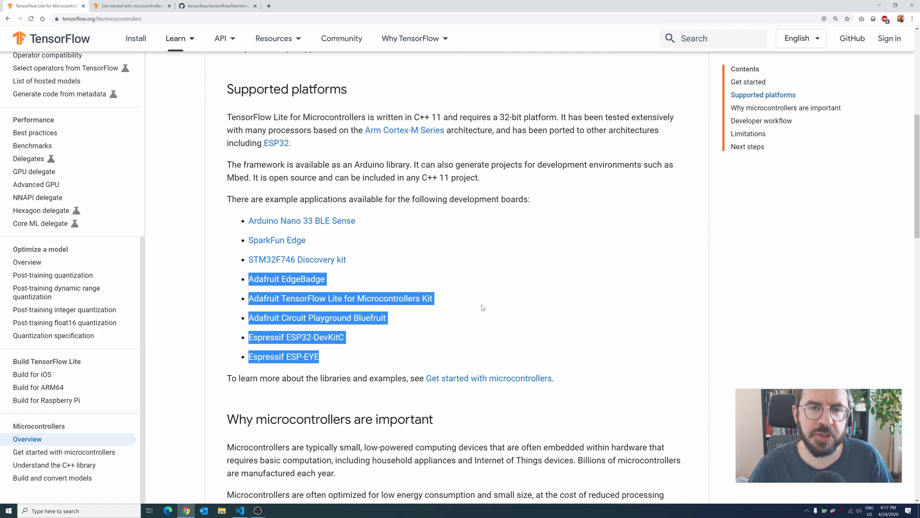
mouse_move(480, 306)
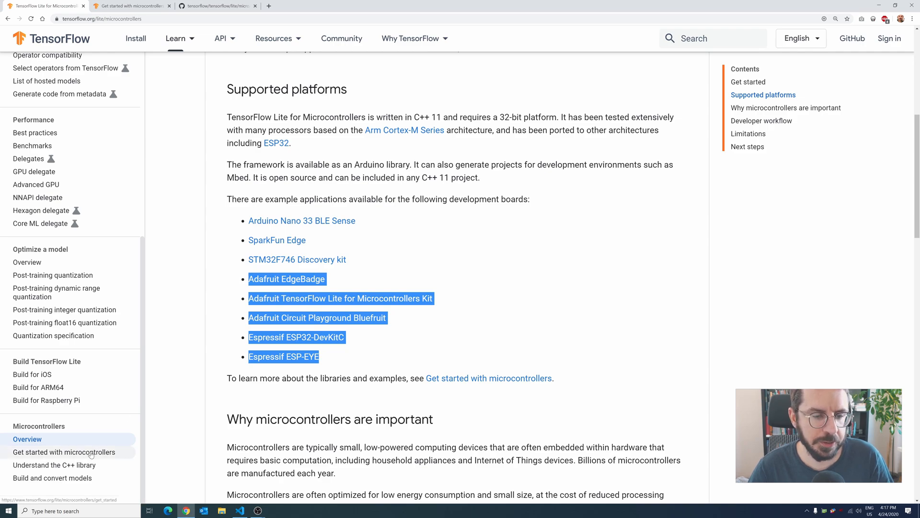
From Get started with microcontrollers, open the Hello World example folder on GitHub.
click(63, 451)
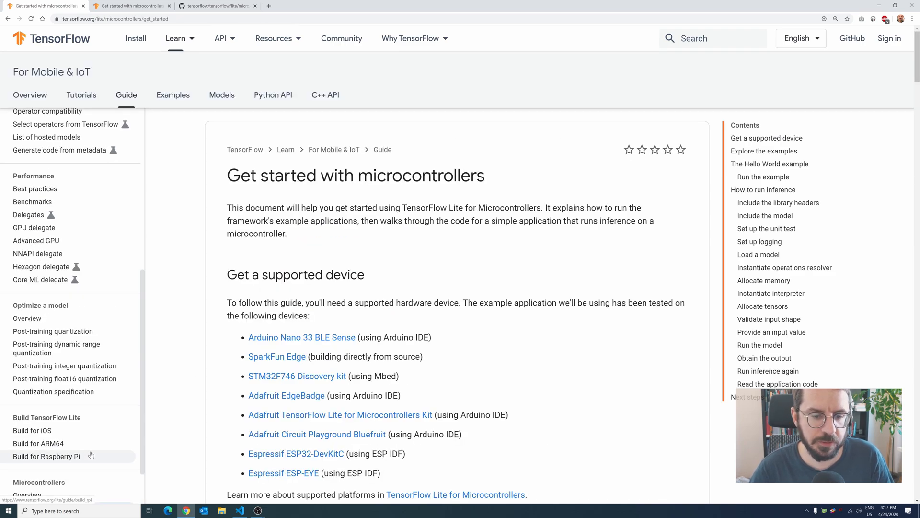
scroll(down, 3)
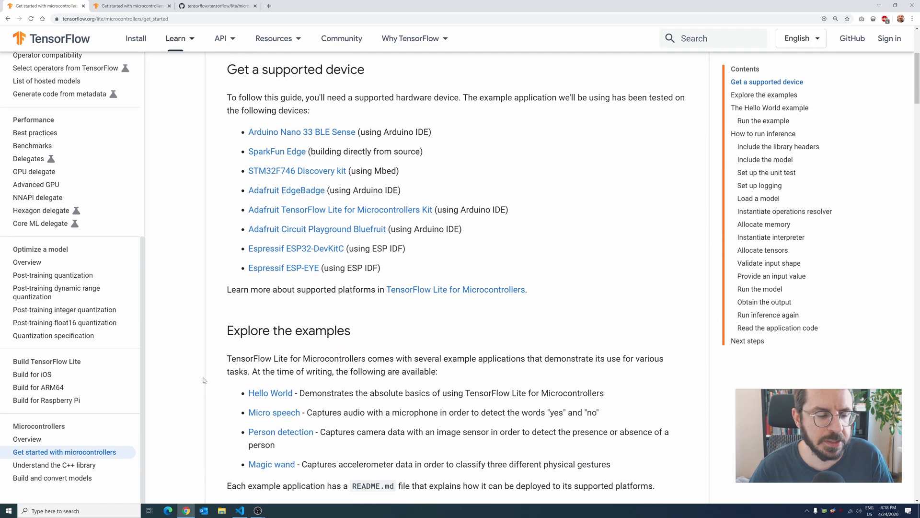
scroll(down, 3)
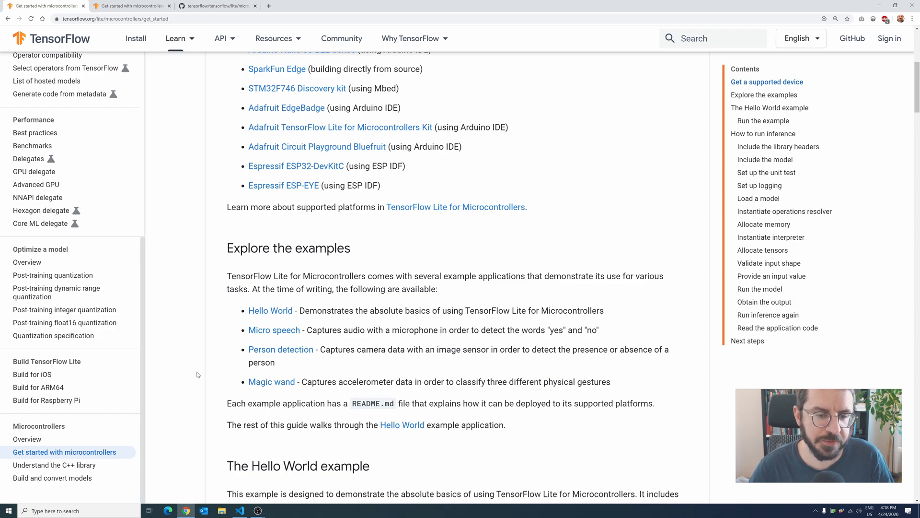
mouse_move(270, 311)
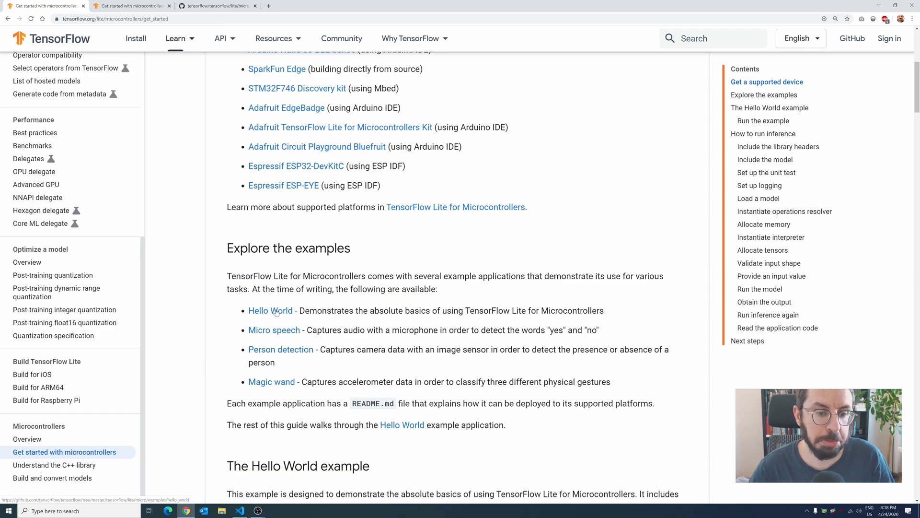
click(270, 311)
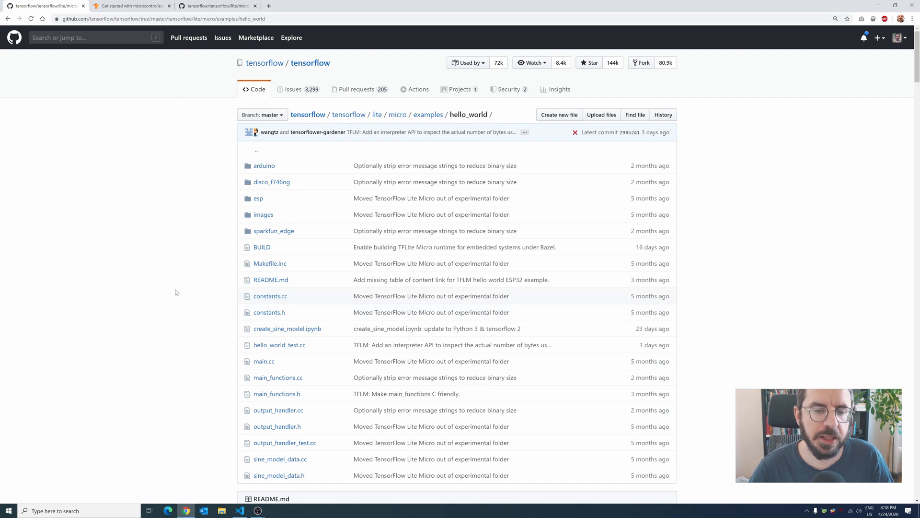
scroll(down, 3)
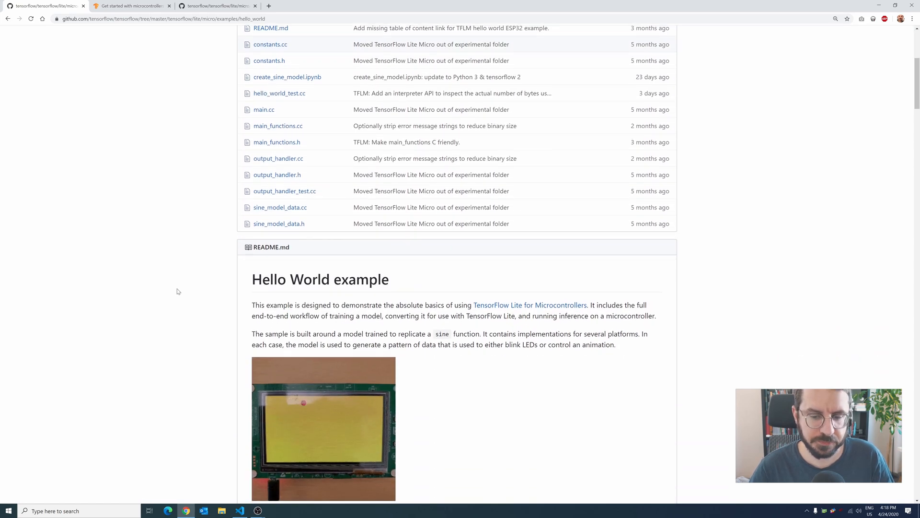
mouse_move(208, 318)
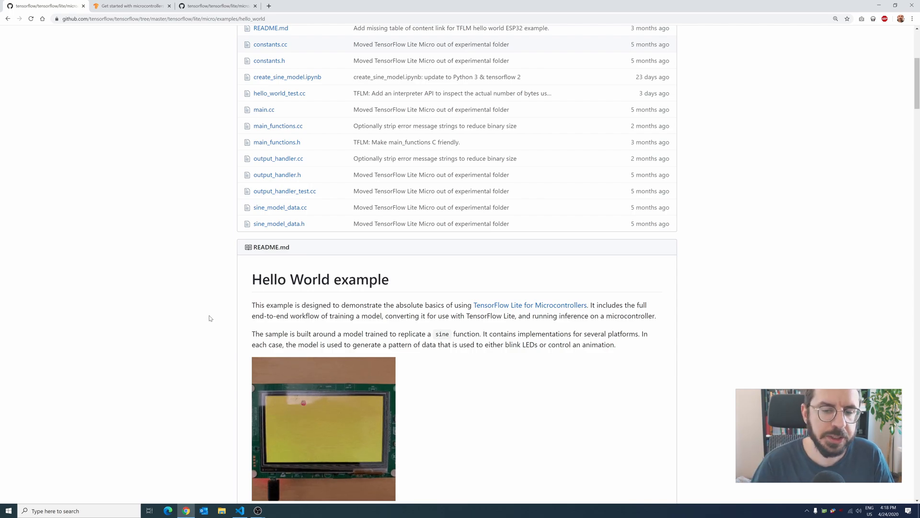
mouse_move(218, 308)
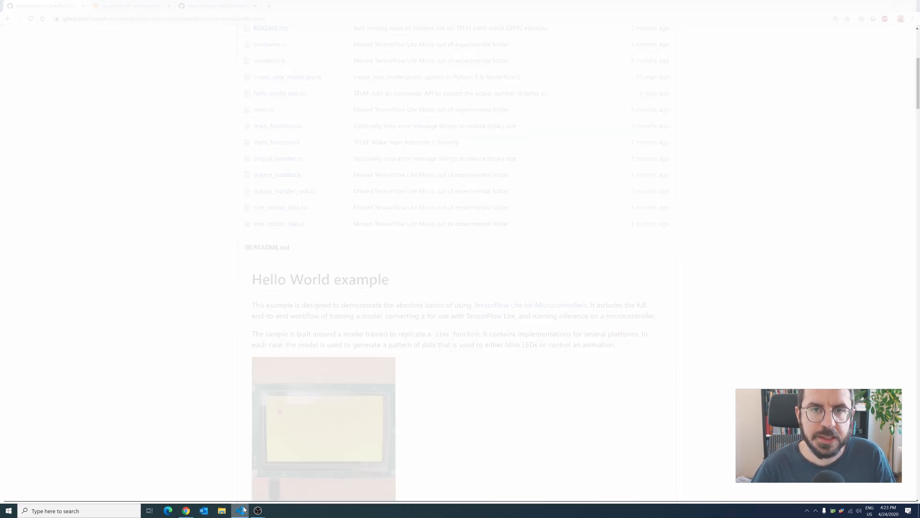
Switch to Visual Studio Code and show the installed extensions list.
click(239, 509)
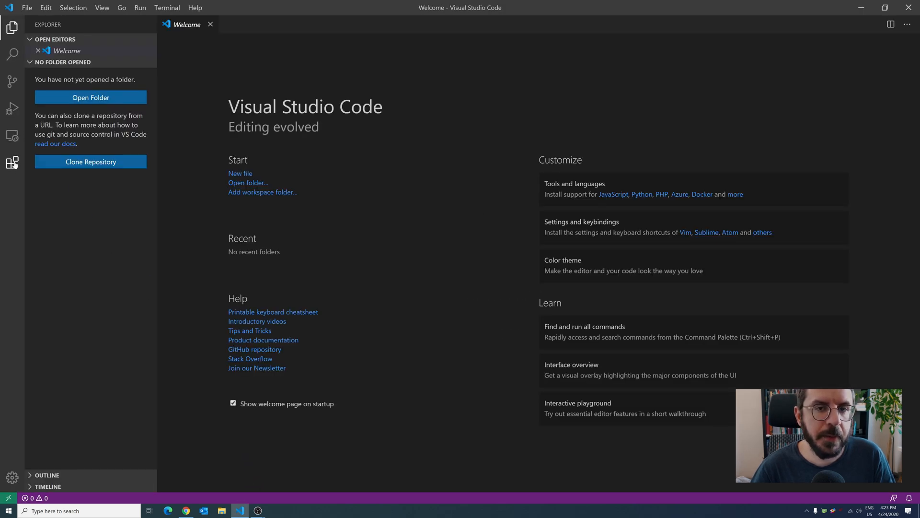
click(11, 162)
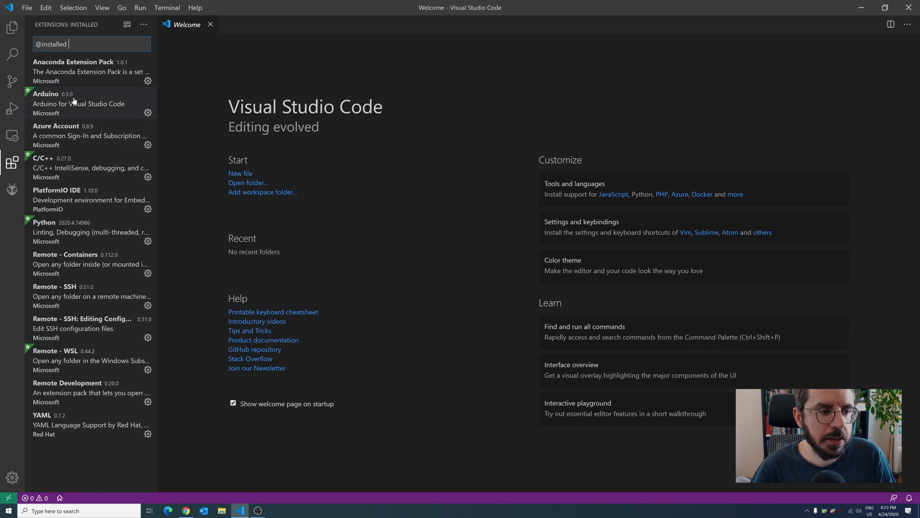
mouse_move(77, 109)
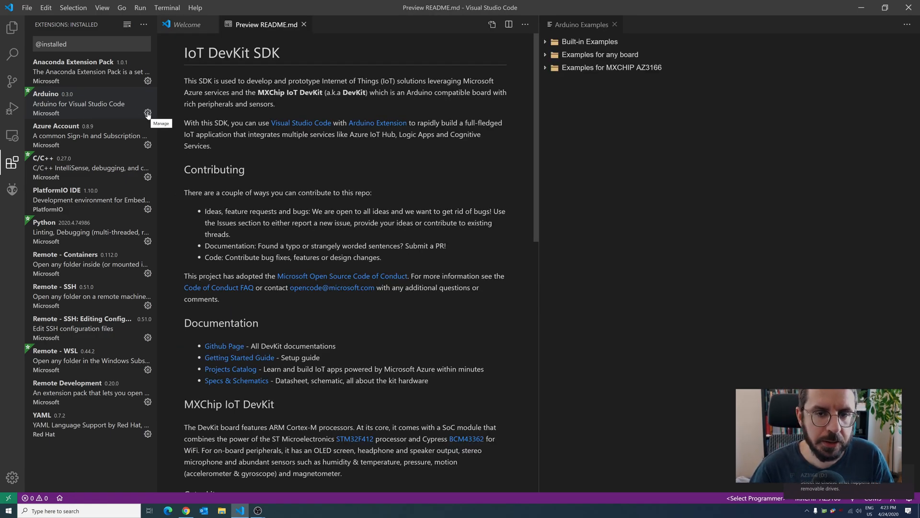
mouse_move(262, 111)
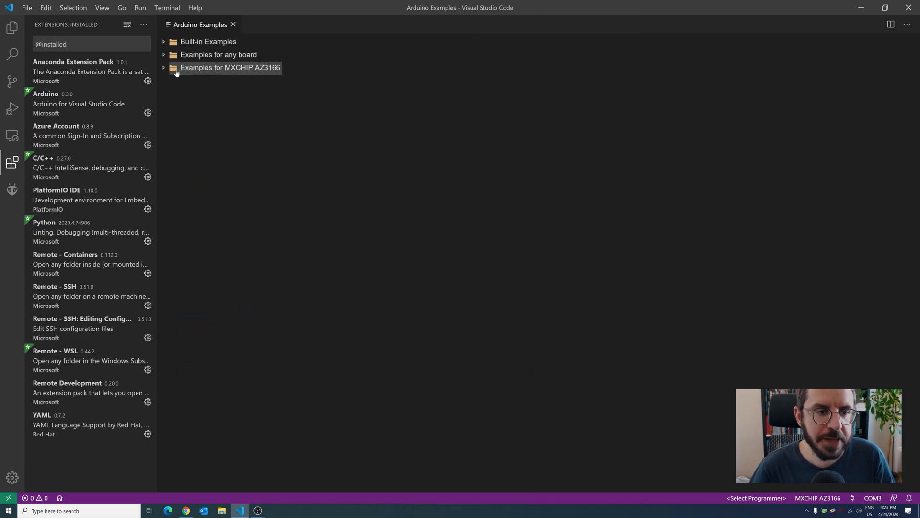
Expand the MXCHIP AZ3166, Built-in Examples and 01.Basics folders in Arduino Examples.
click(230, 67)
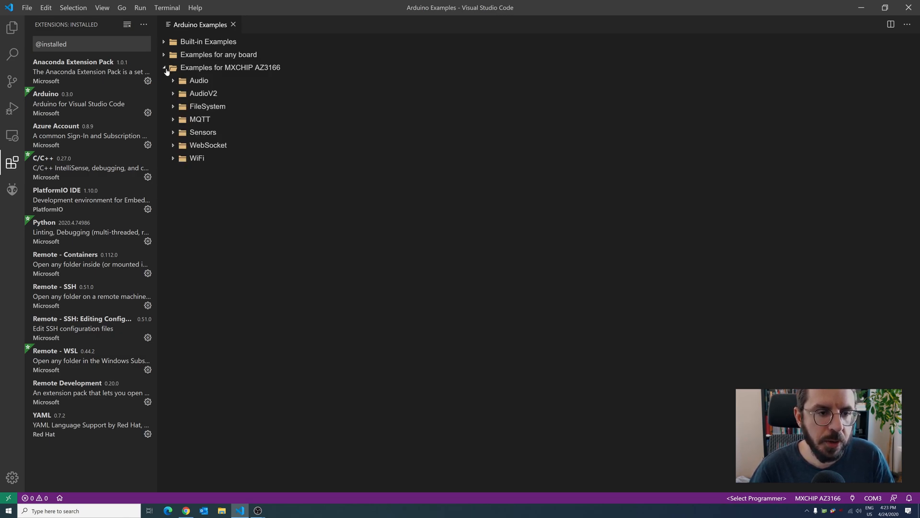
click(165, 42)
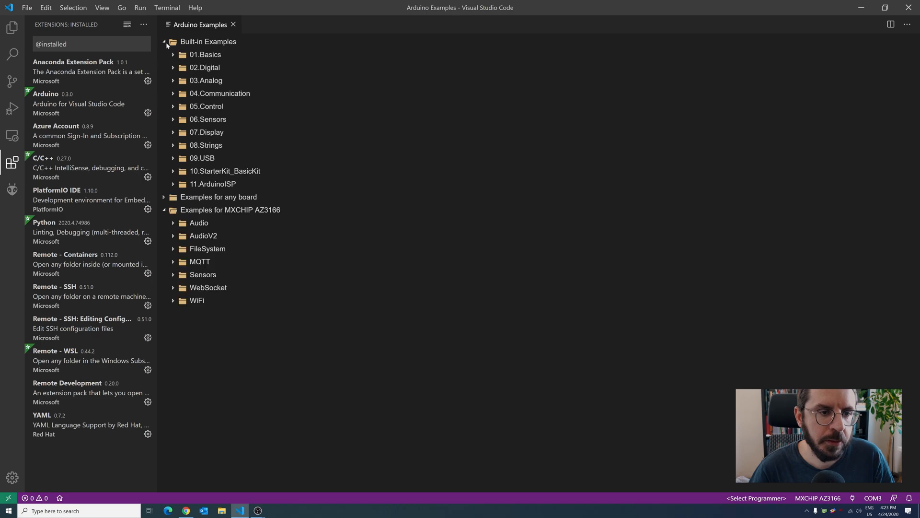
click(206, 54)
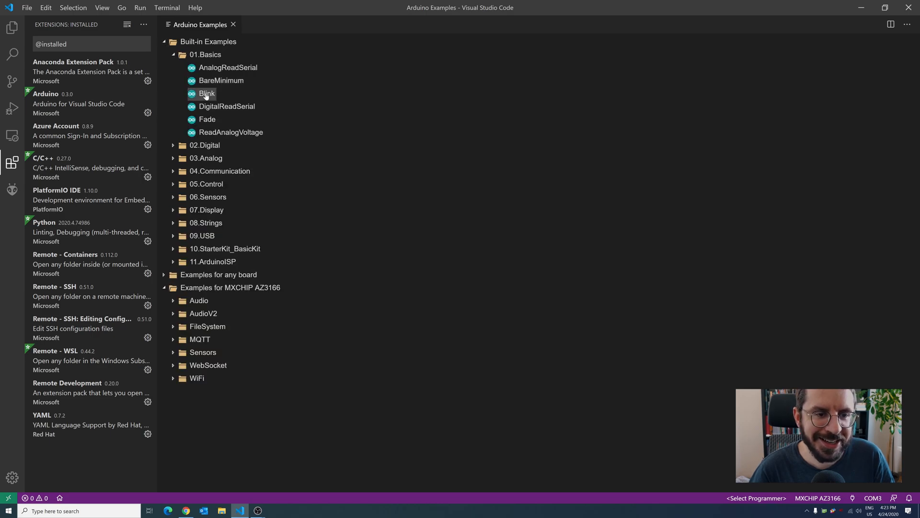
mouse_move(206, 93)
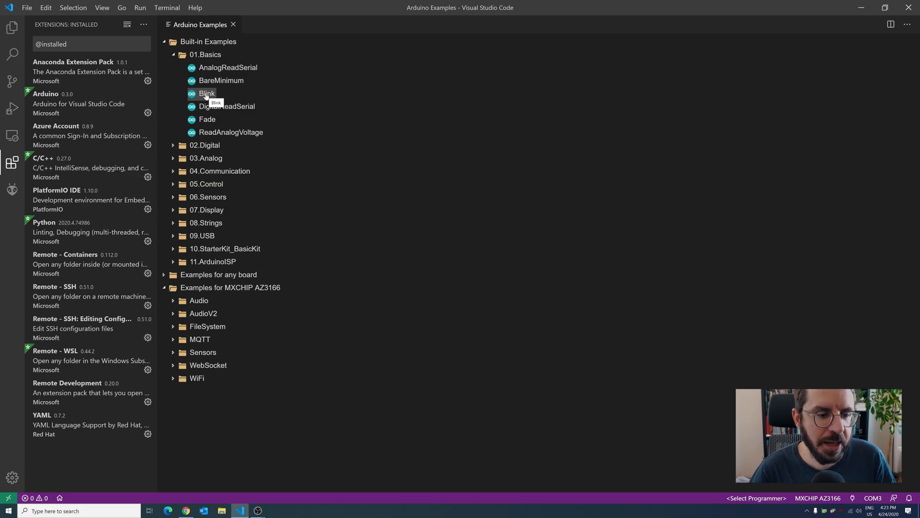
mouse_move(159, 161)
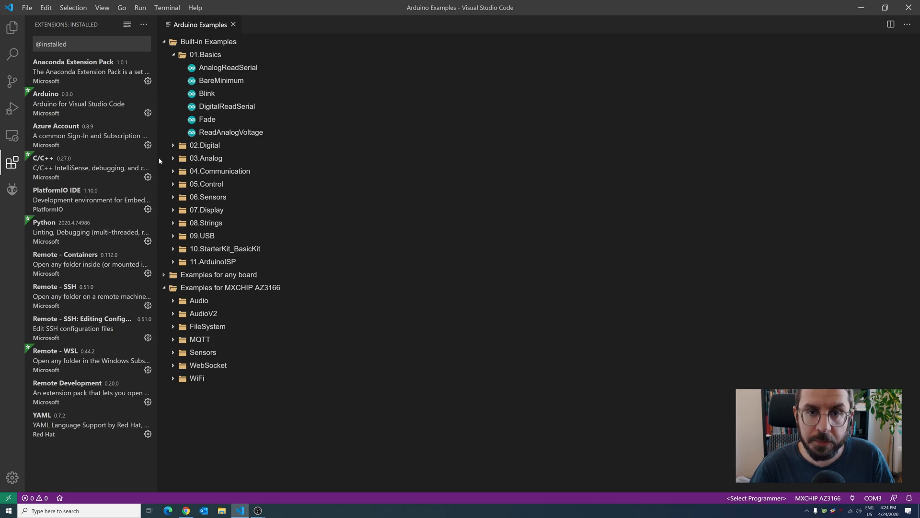
mouse_move(66, 117)
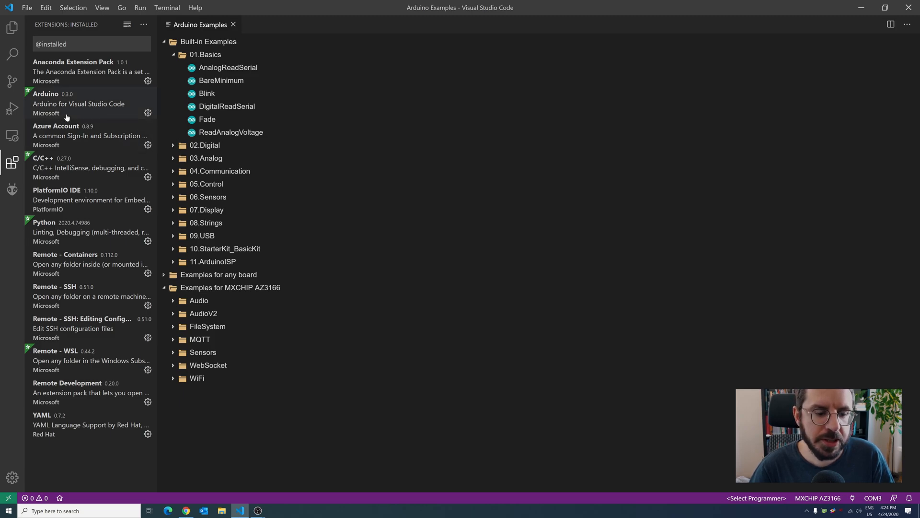
mouse_move(66, 117)
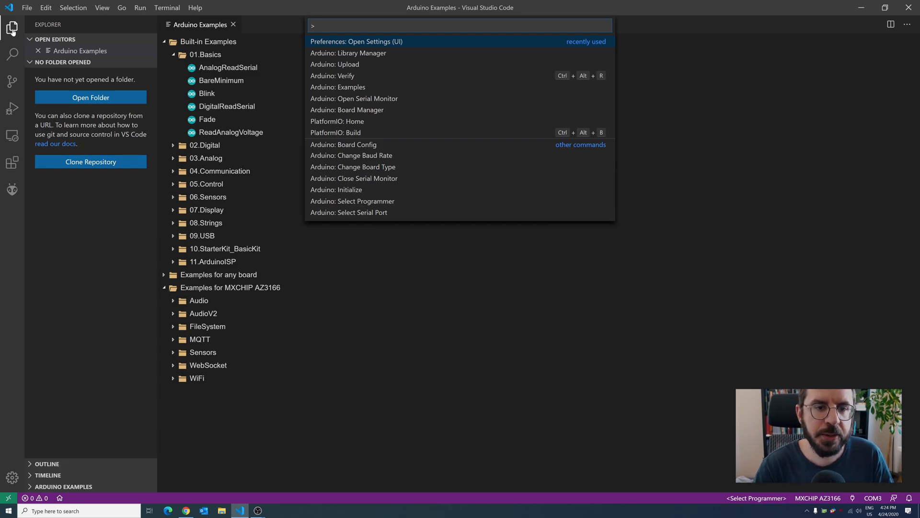
Search 'tenso' in the Library Manager and install Arduino_TensorFlowLite 1.15.0-ALPHA.
click(348, 53)
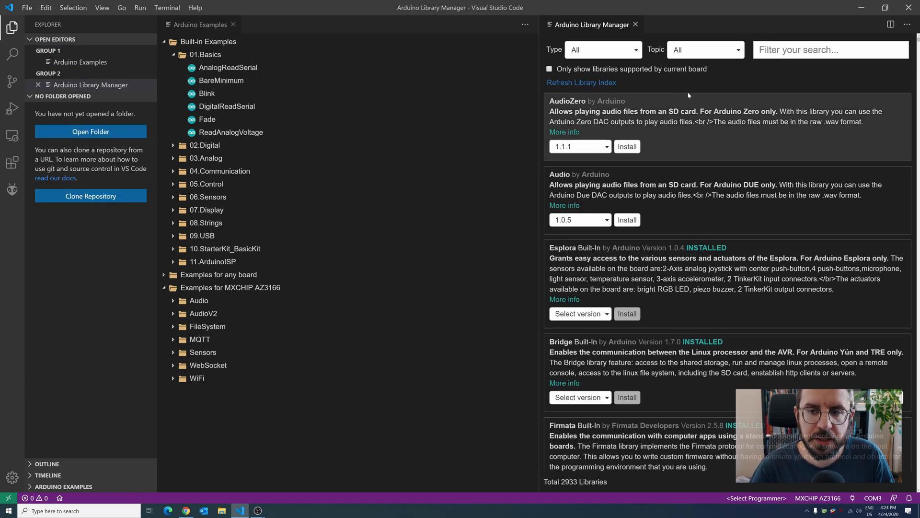
text(tenso)
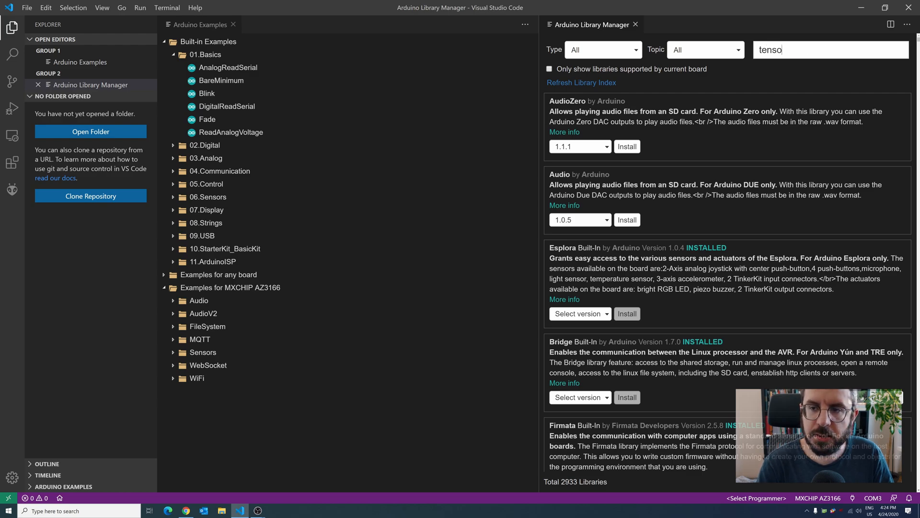
text(tenso)
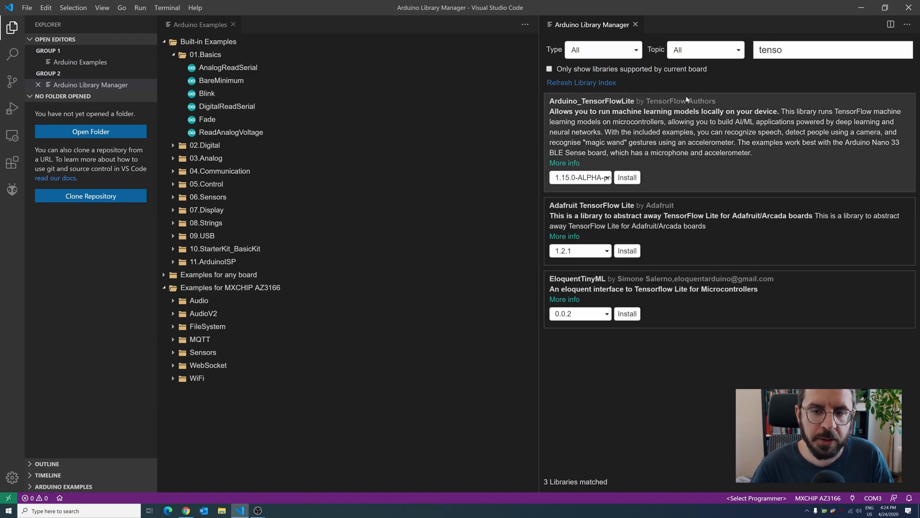
click(581, 178)
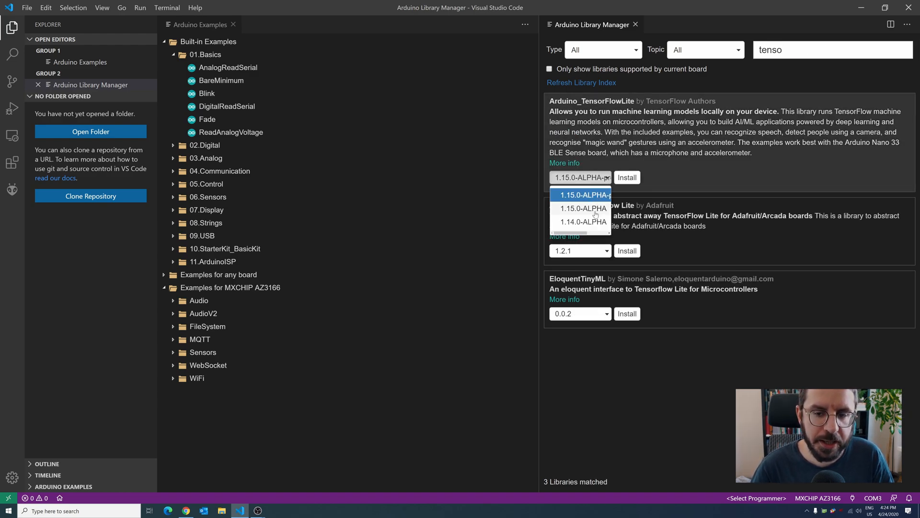
click(584, 194)
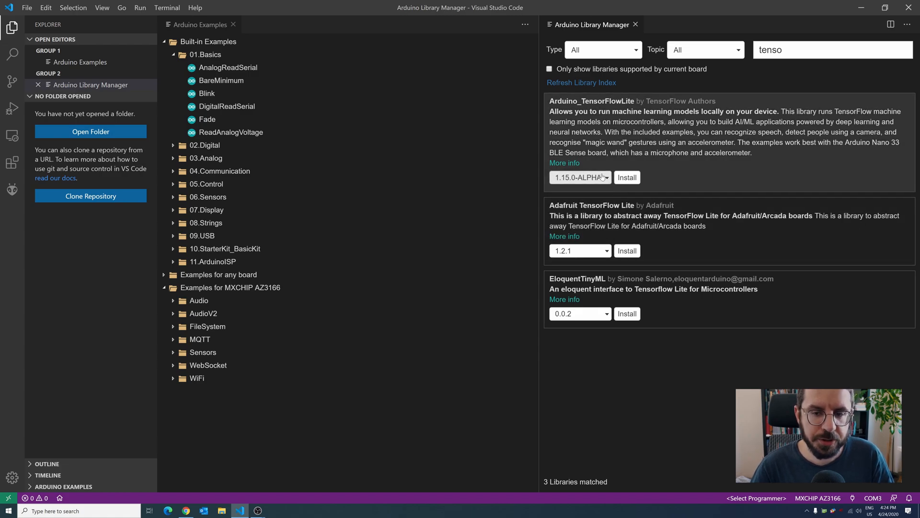
mouse_move(627, 177)
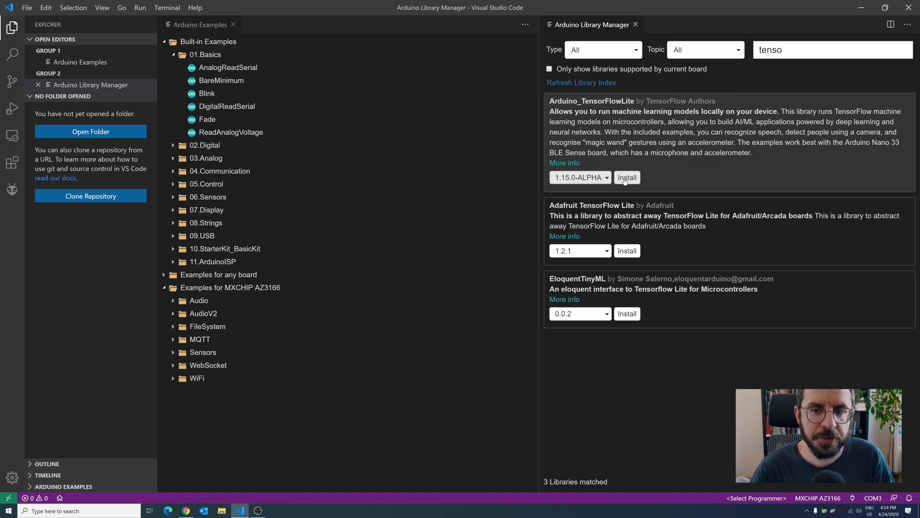
click(626, 177)
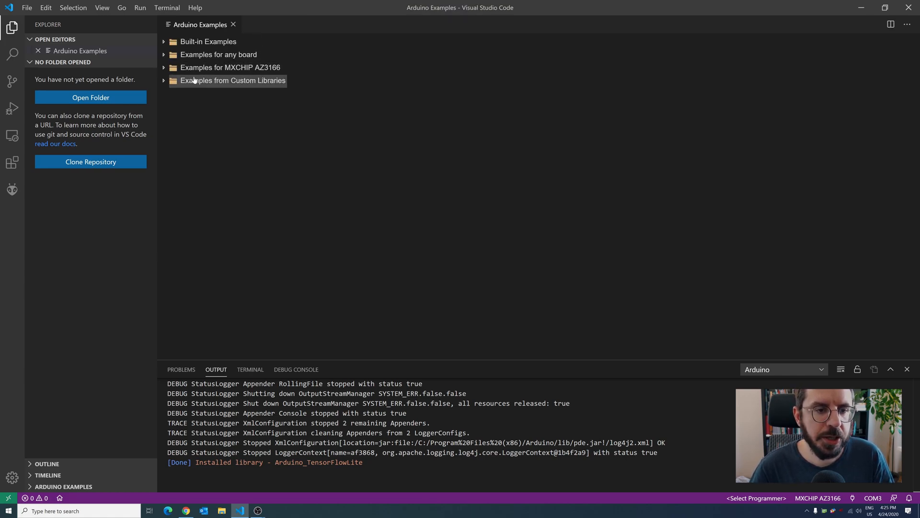
Expand Examples from Custom Libraries to reveal the Arduino_TensorFlowLite sketches.
click(233, 81)
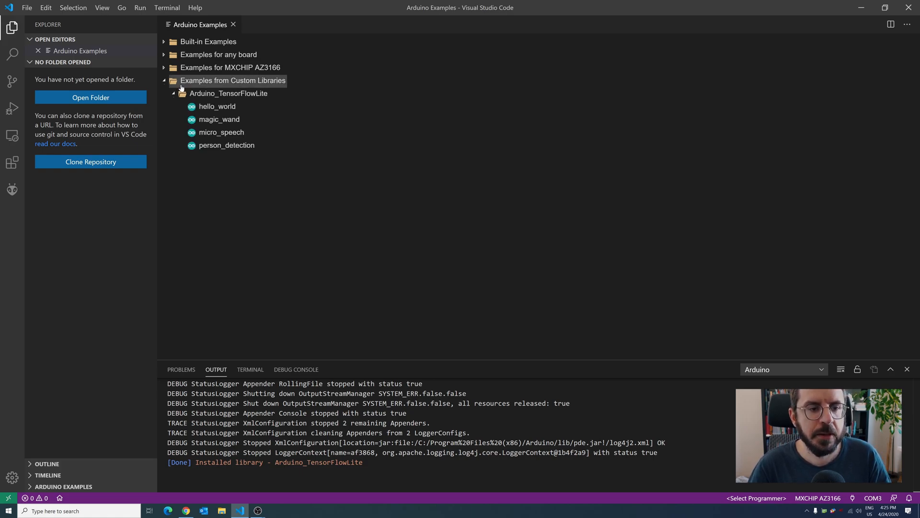
mouse_move(217, 106)
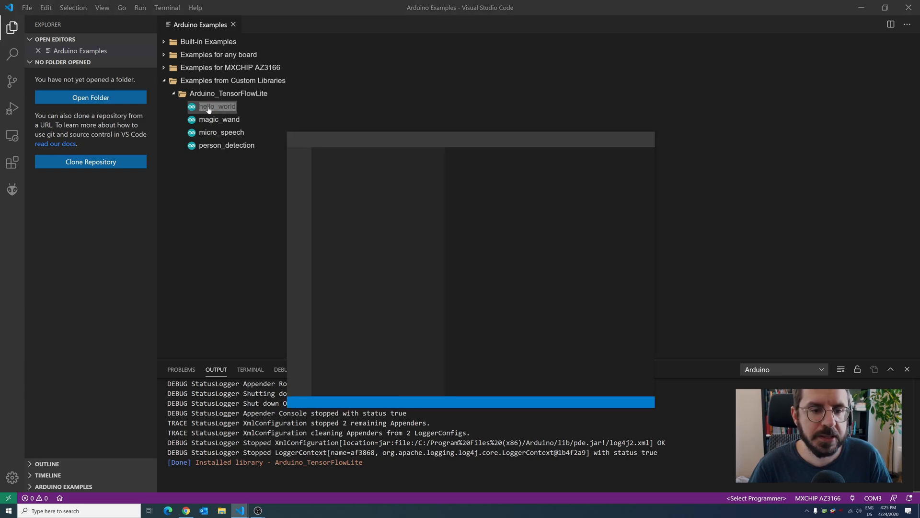
Open the hello_world example as project hello_world_1 and scroll through hello_world.ino.
double_click(217, 106)
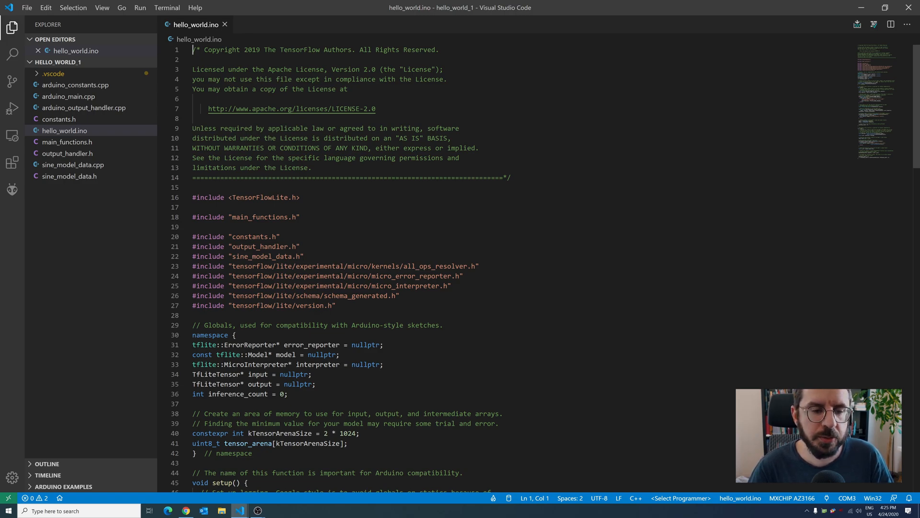
scroll(down, 3)
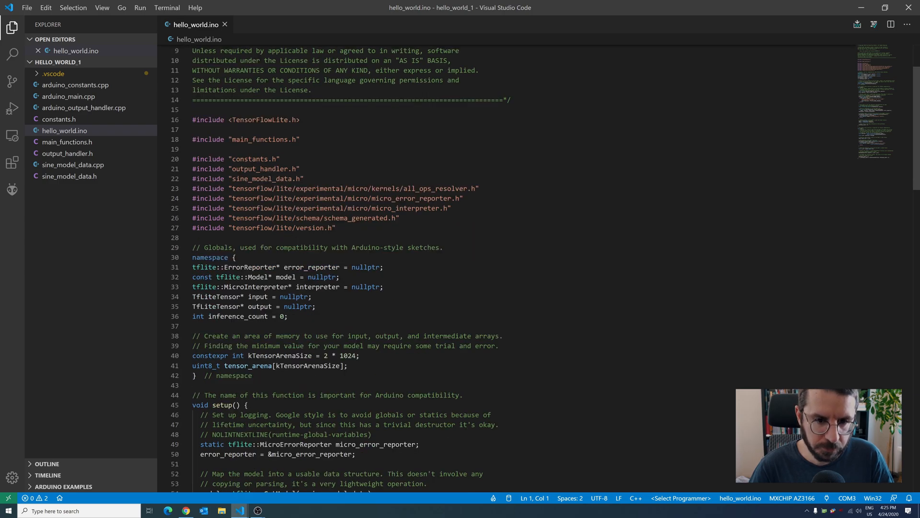
scroll(down, 3)
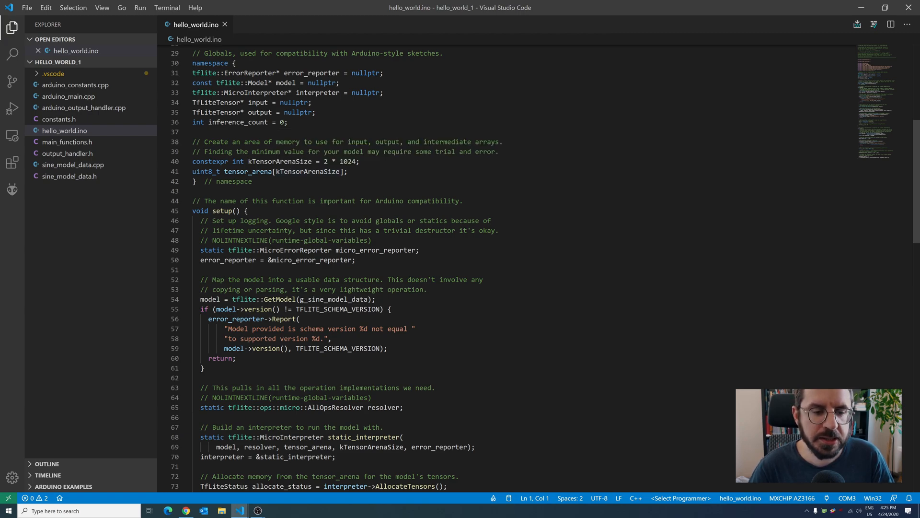
drag(199, 299, 219, 309)
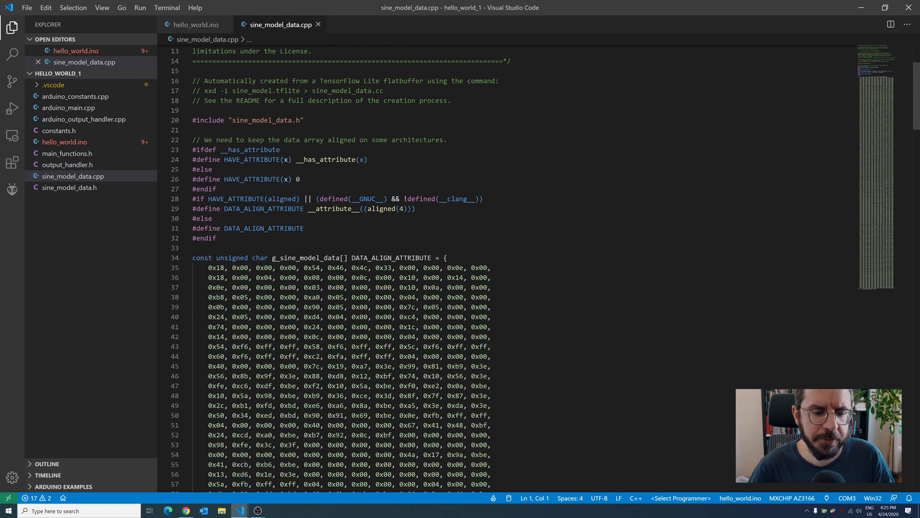
Highlight a block of sine_model_data.cpp's byte array, then return to hello_world.ino.
drag(208, 267, 450, 395)
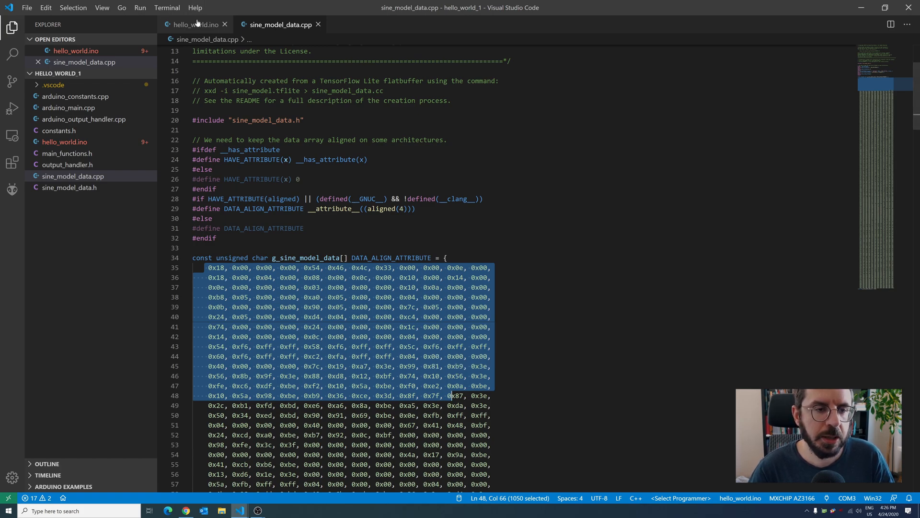
click(196, 24)
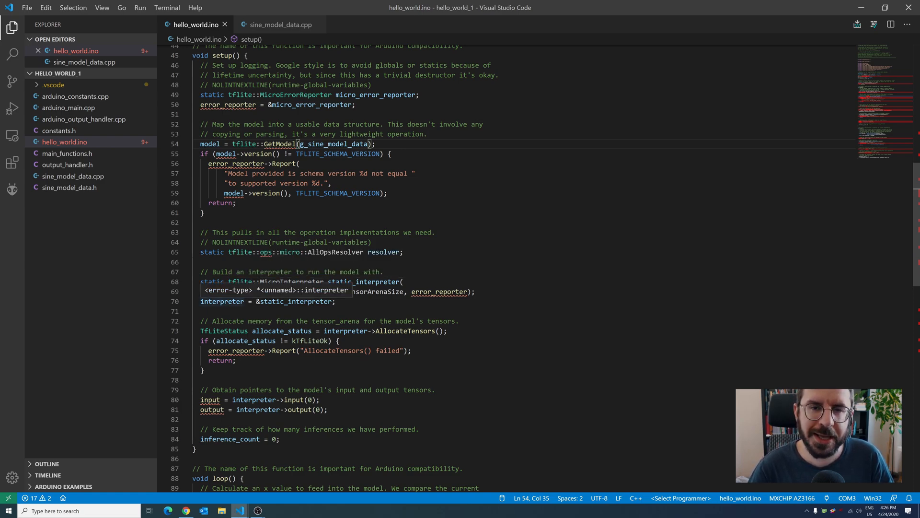
Scroll through the loop() function in hello_world.ino and highlight part of its code.
scroll(down, 3)
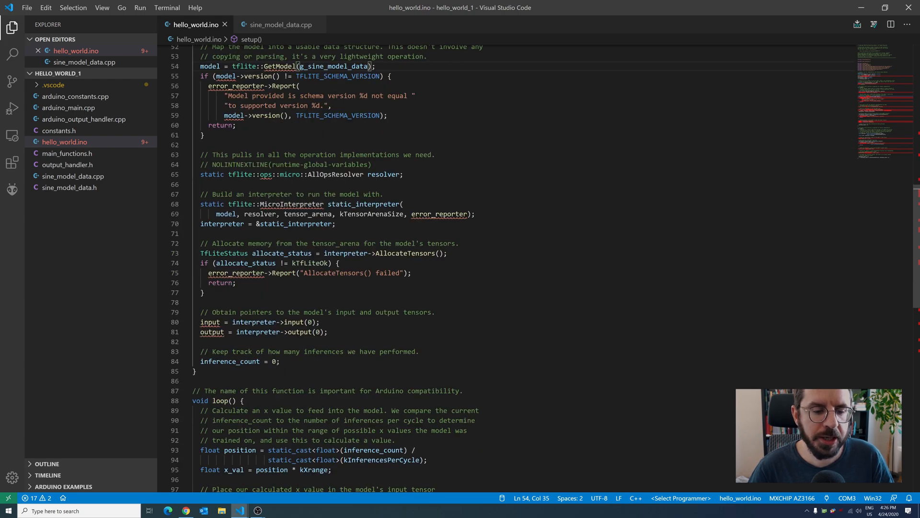
scroll(down, 3)
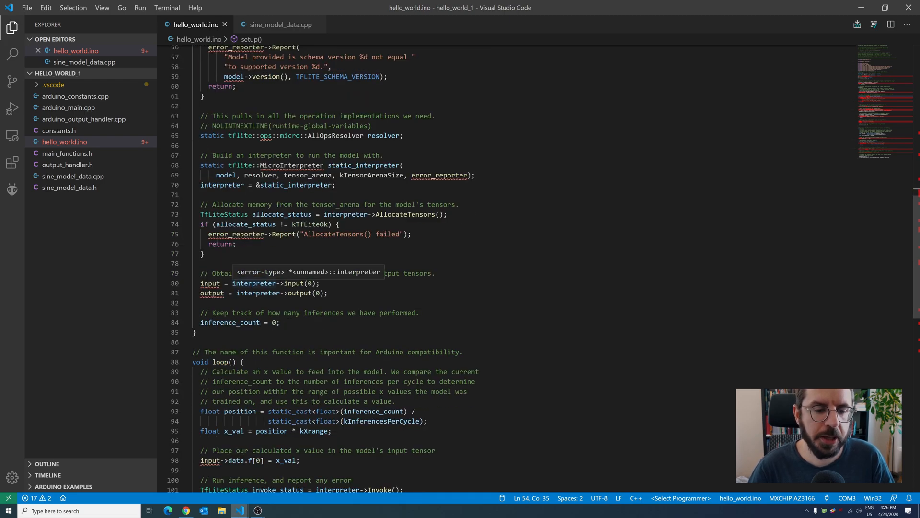
scroll(down, 3)
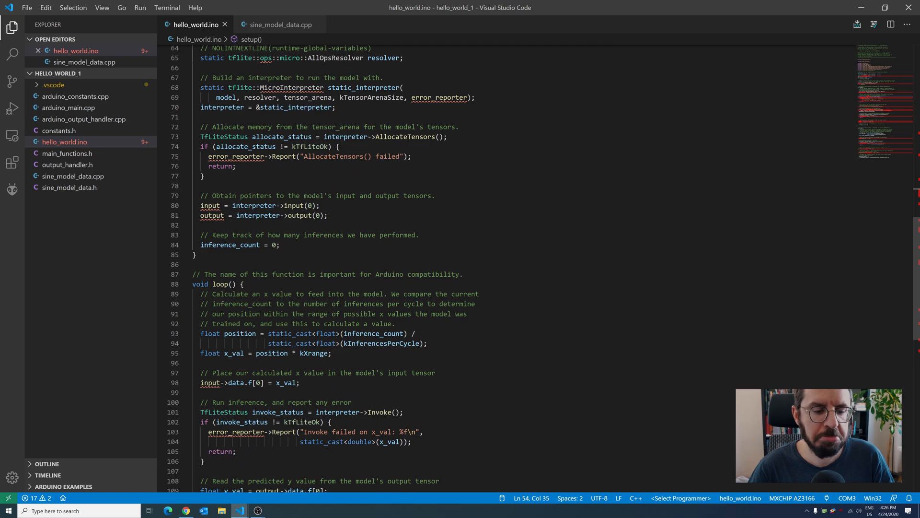
scroll(down, 3)
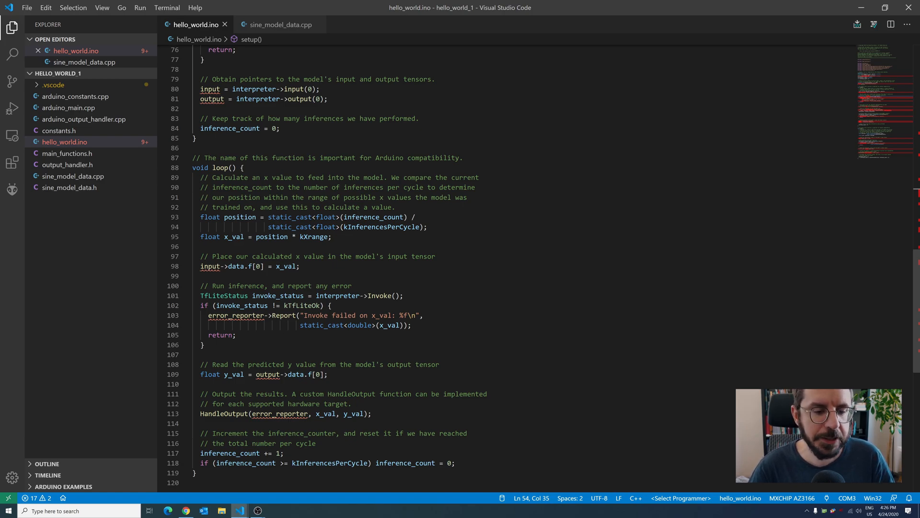
scroll(down, 3)
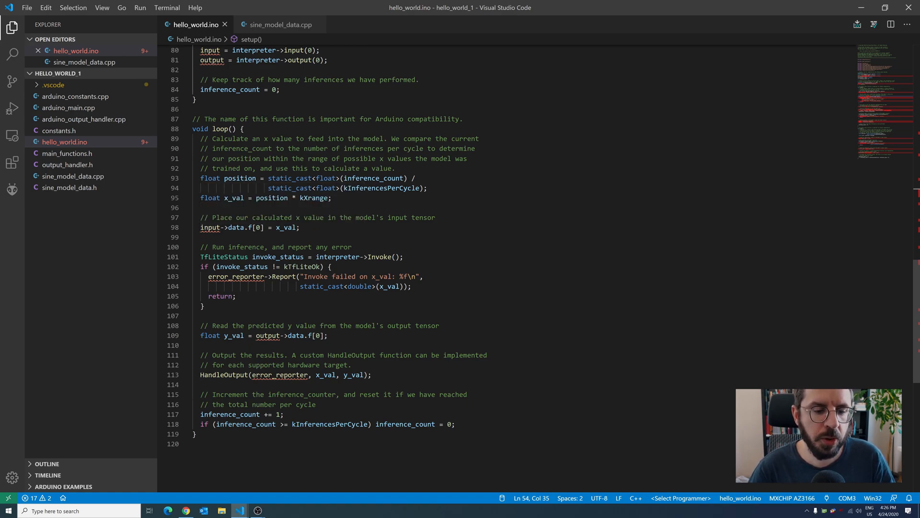
drag(314, 256, 403, 257)
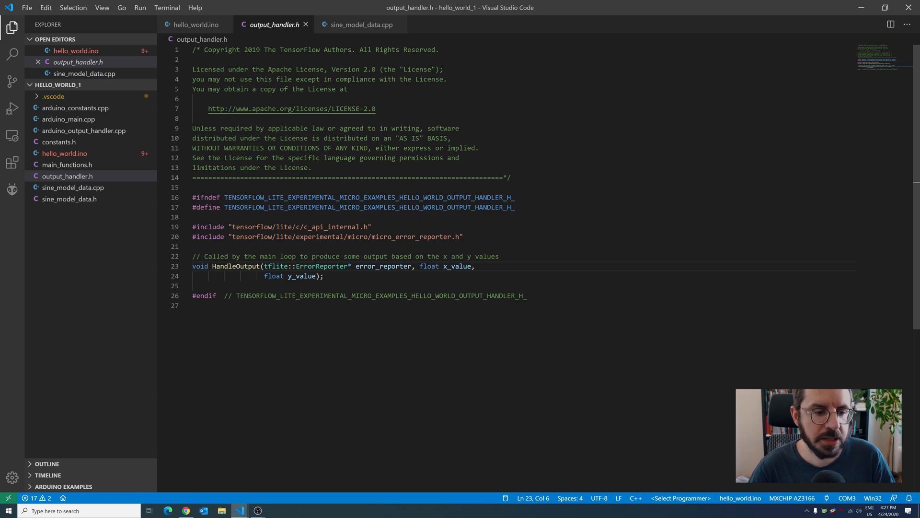
mouse_move(229, 266)
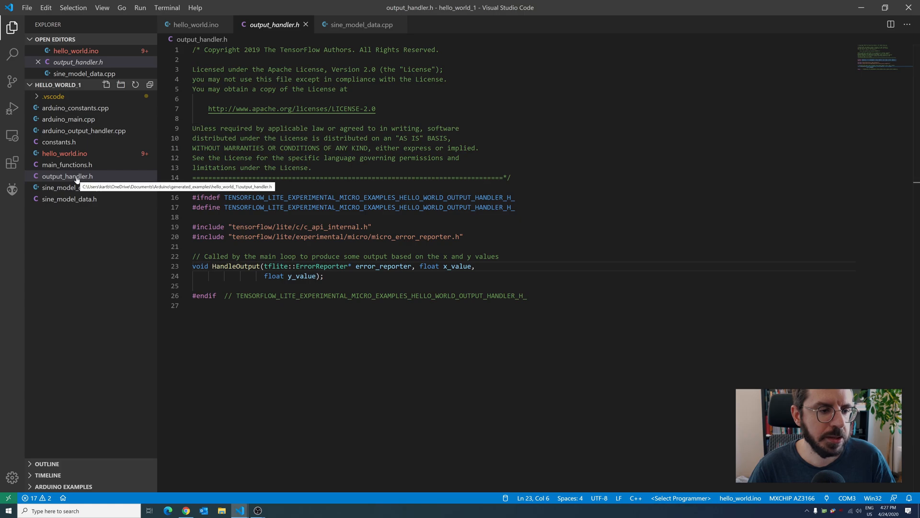
In arduino_output_handler.cpp, replace LED_BUILTIN on line 22 with RGB_R.
click(84, 131)
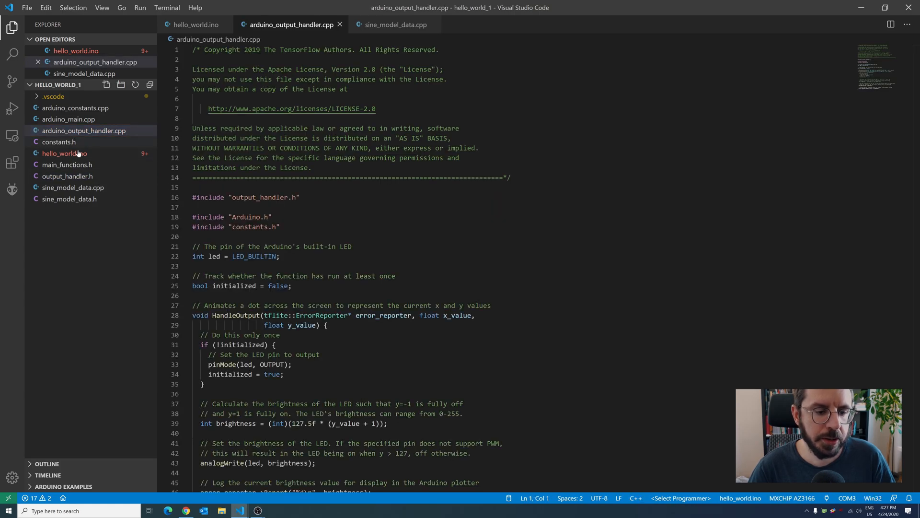
scroll(down, 3)
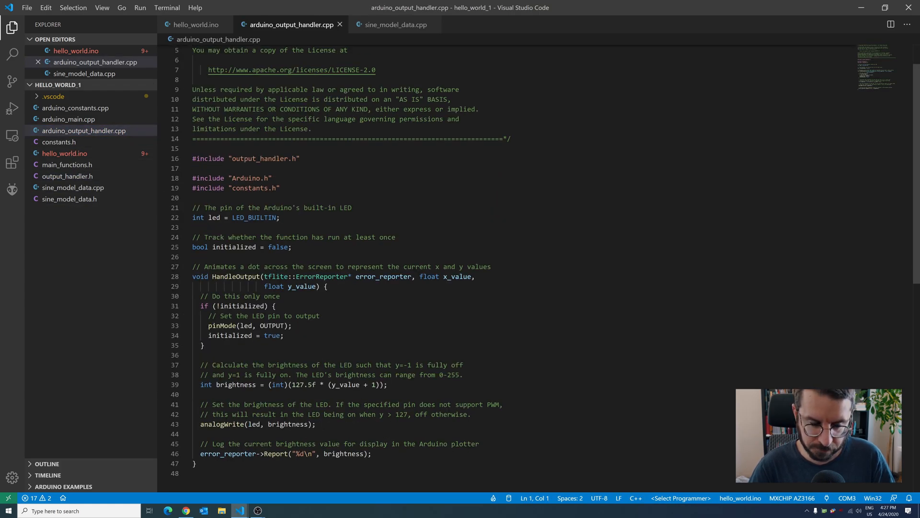
double_click(254, 217)
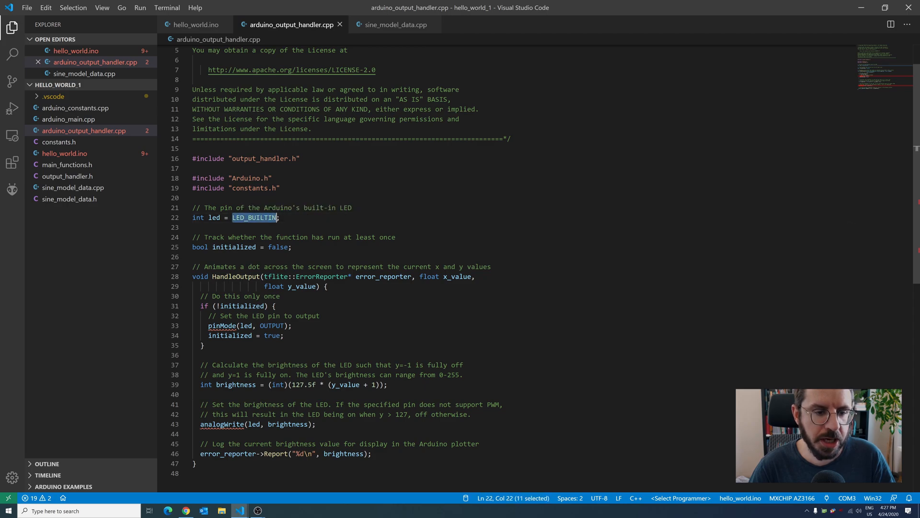
mouse_move(254, 217)
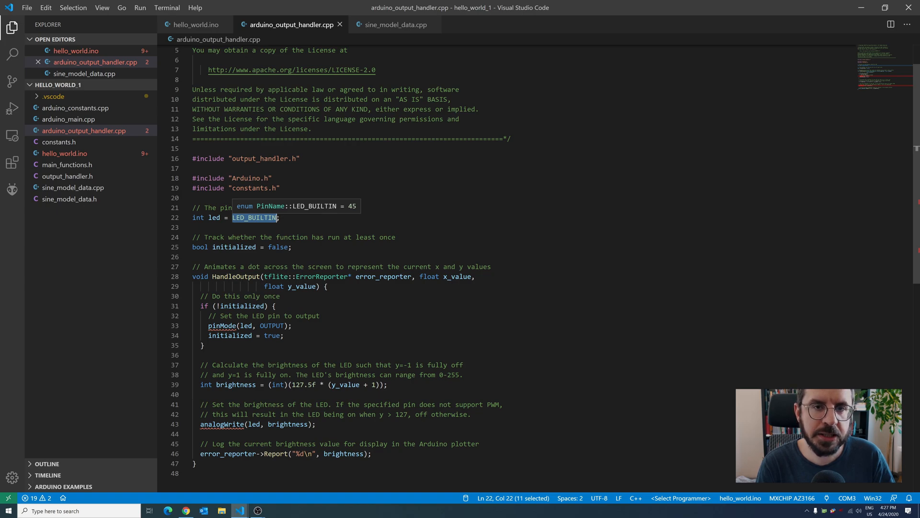
text(RGB)
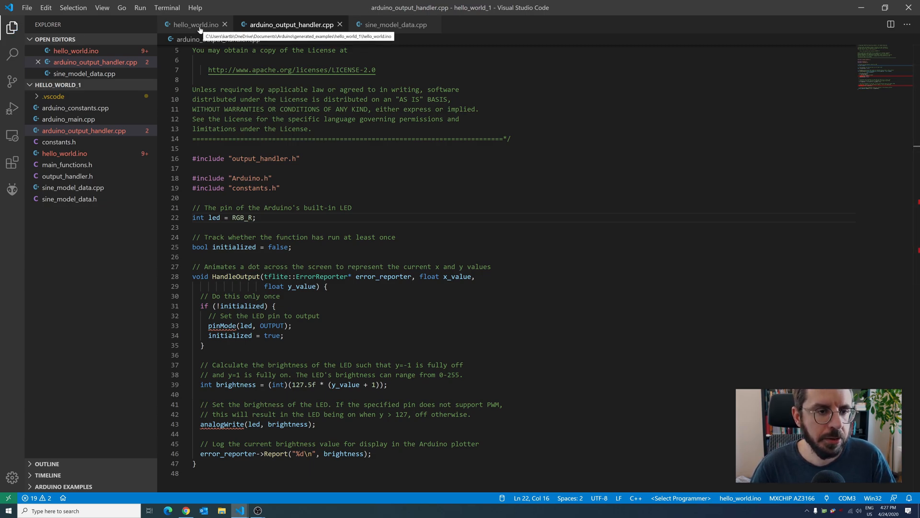
mouse_move(199, 28)
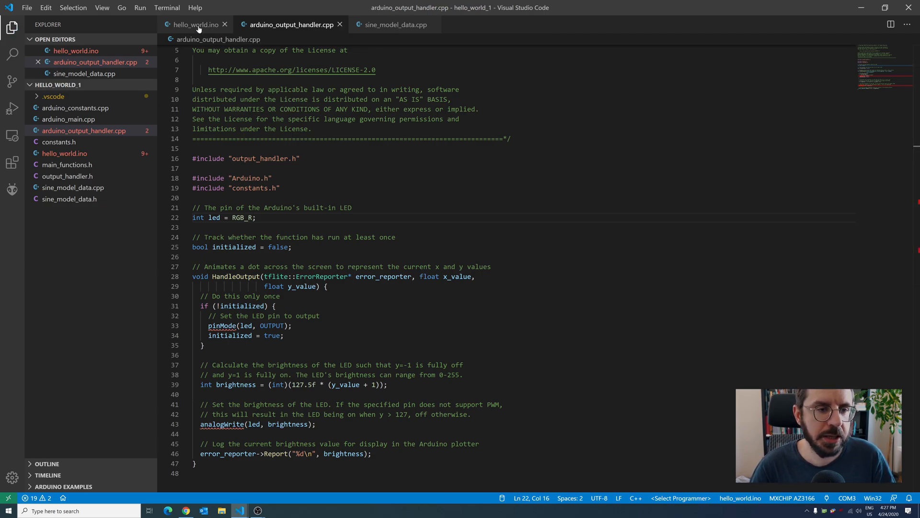
In hello_world.ino, add delay(3); on a new line after HandleOutput in loop().
click(195, 24)
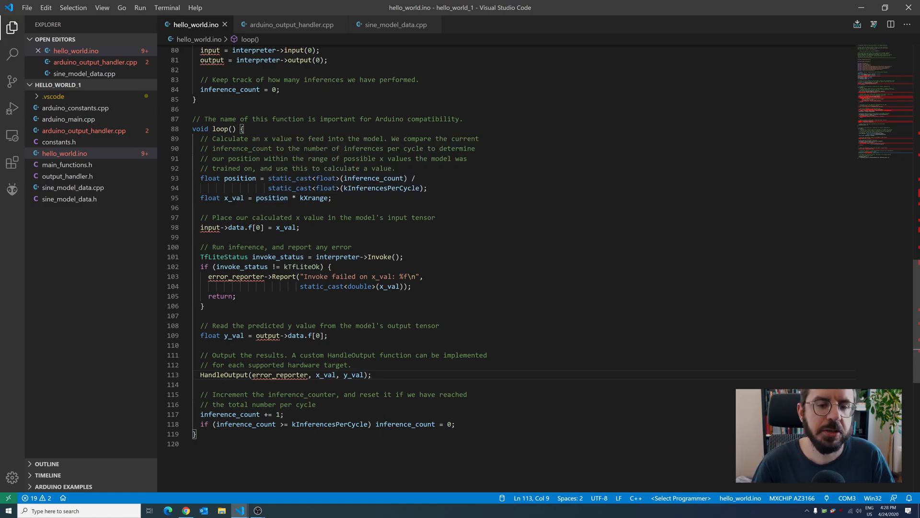
click(371, 374)
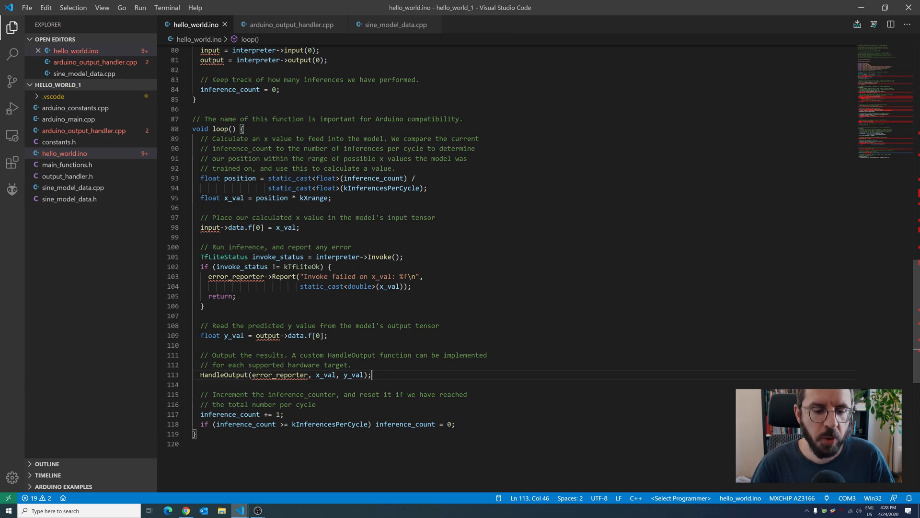
text(de)
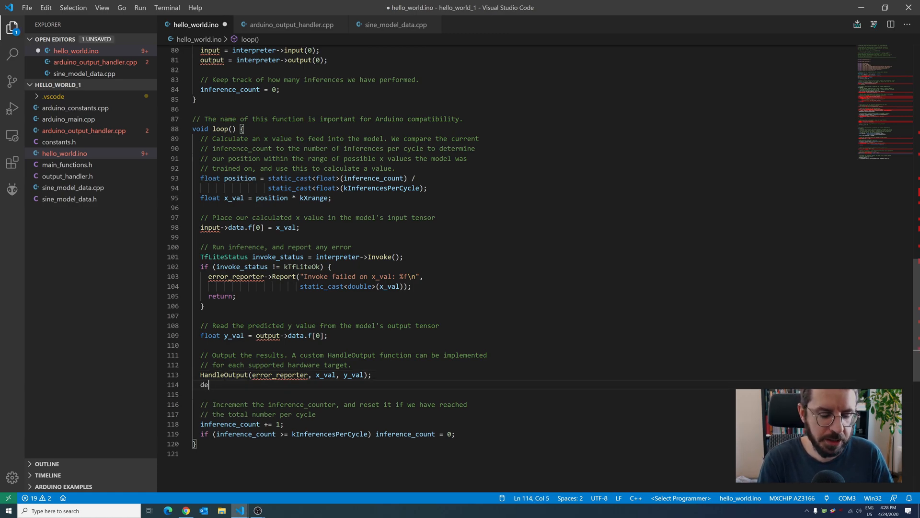
text(lay(3))
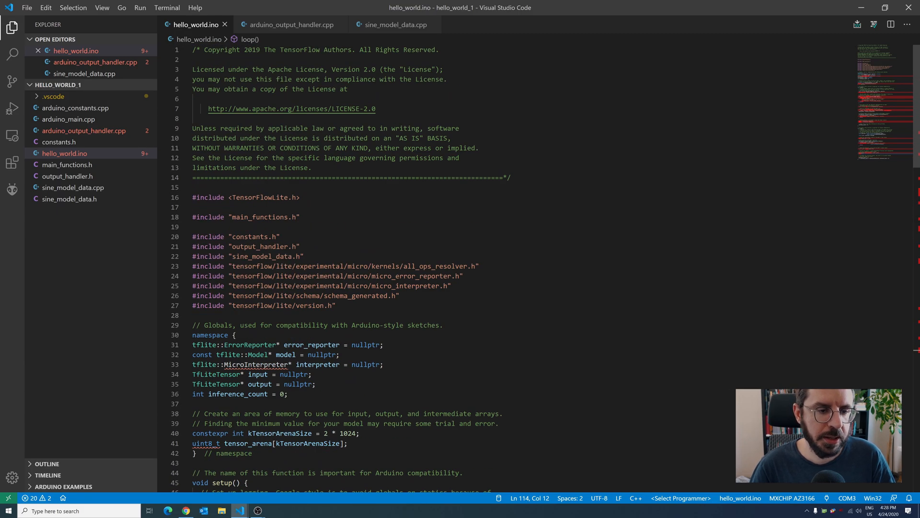
Insert '#undef min' and '#undef max' lines above the includes in hello_world.ino.
key(Enter)
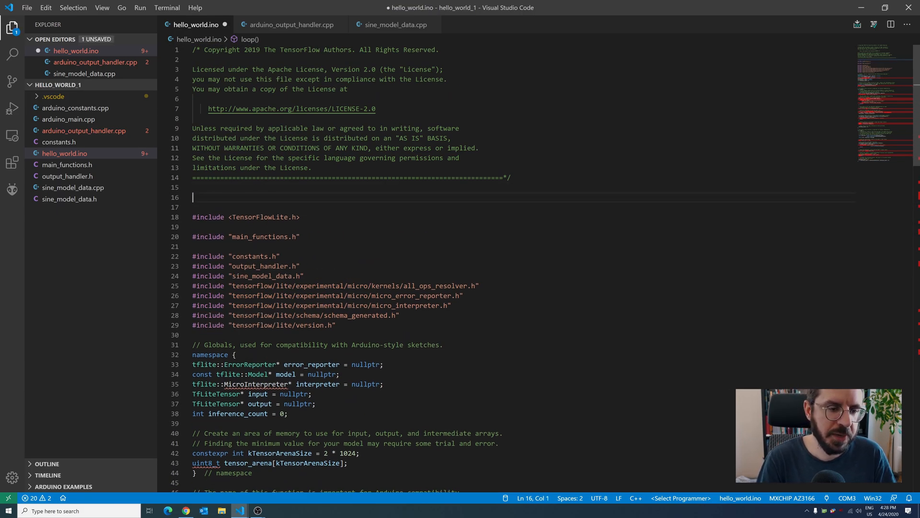
text(#undef)
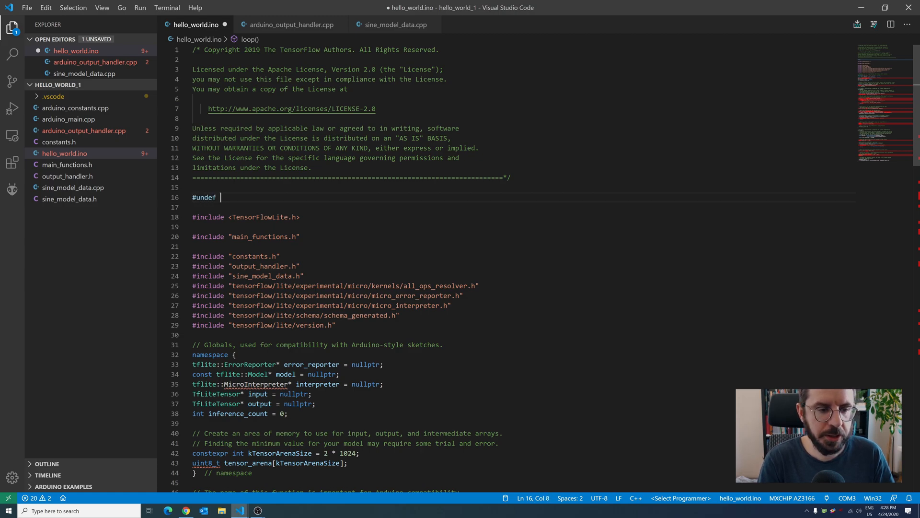
text(min)
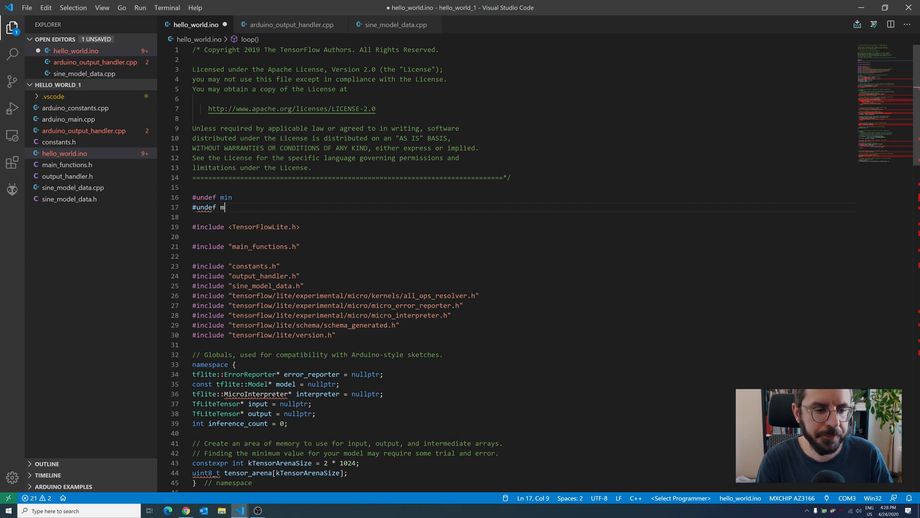
text(ax)
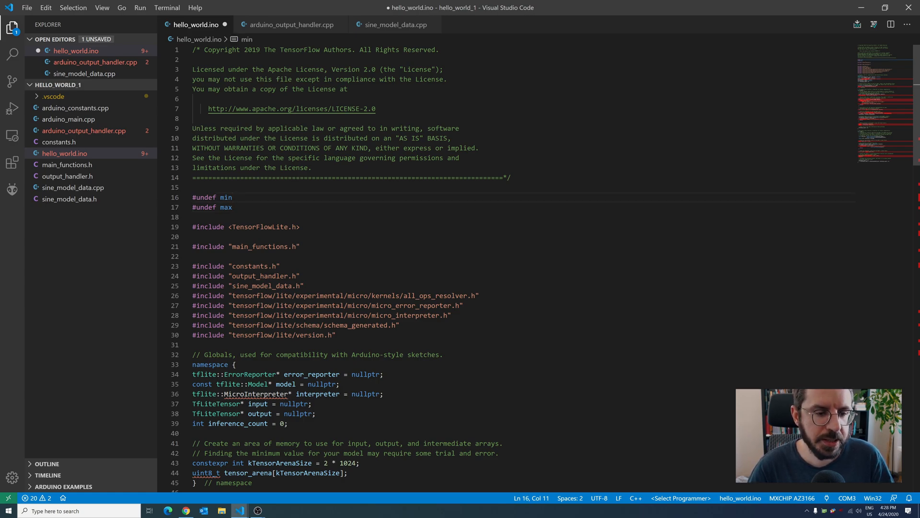
Save hello_world.ino and start the Arduino: Upload command.
key(ctrl+s)
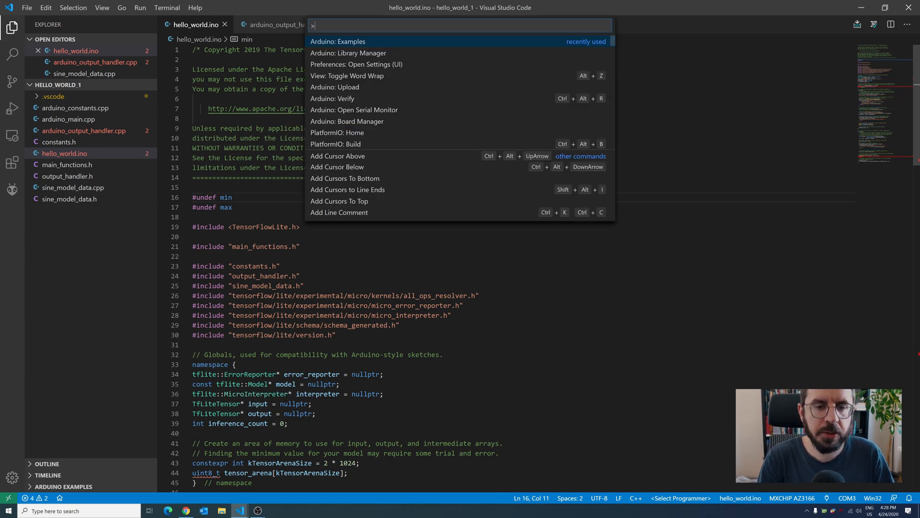
text(up)
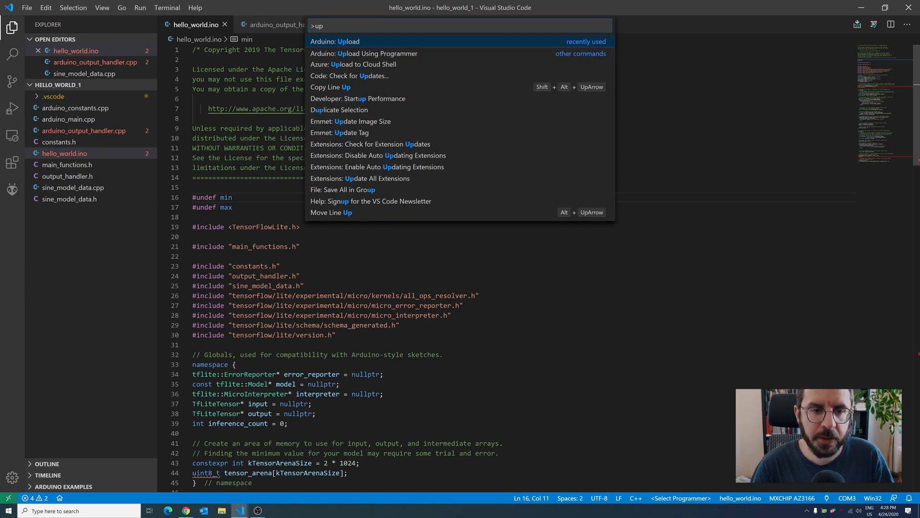
key(Escape)
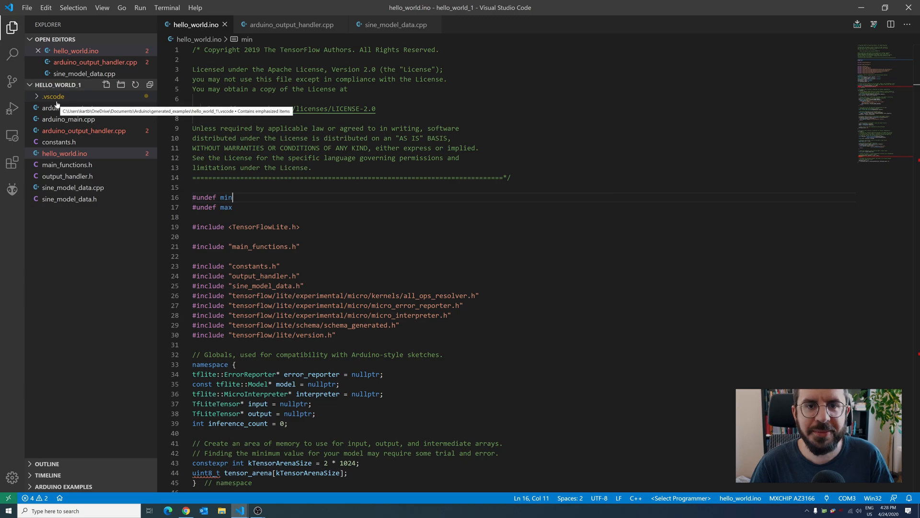
Add "output": "./build" to .vscode/arduino.json and save it.
click(53, 97)
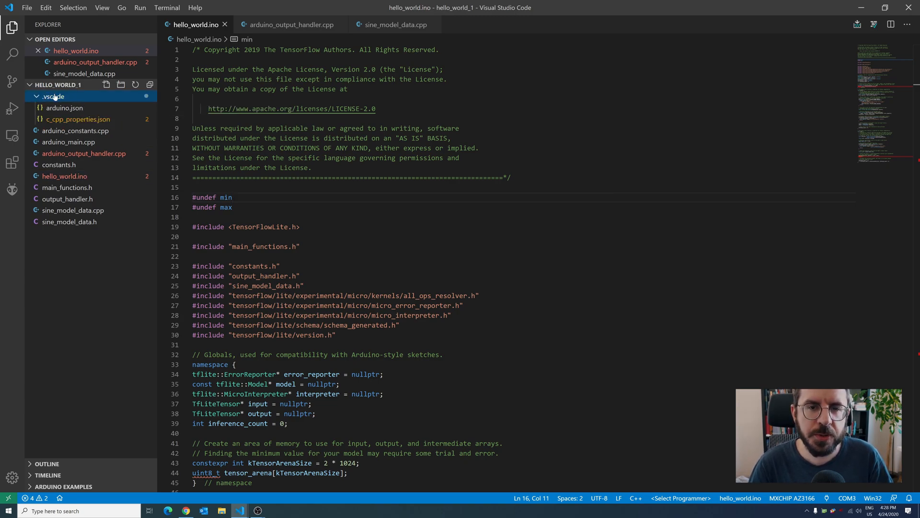
mouse_move(53, 97)
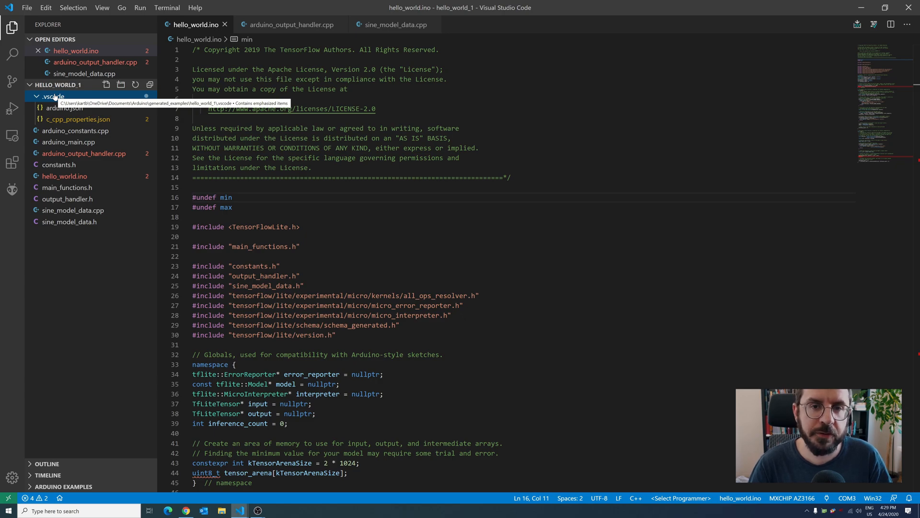
click(64, 107)
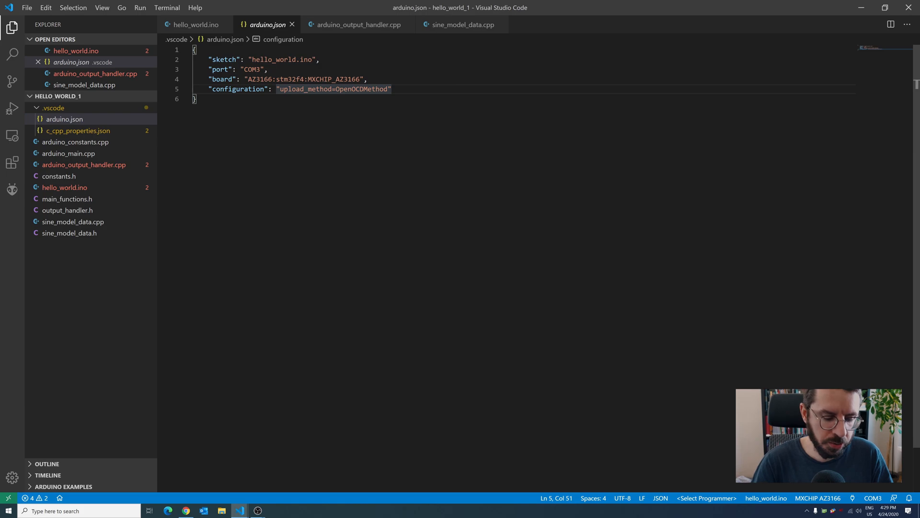
key(Enter)
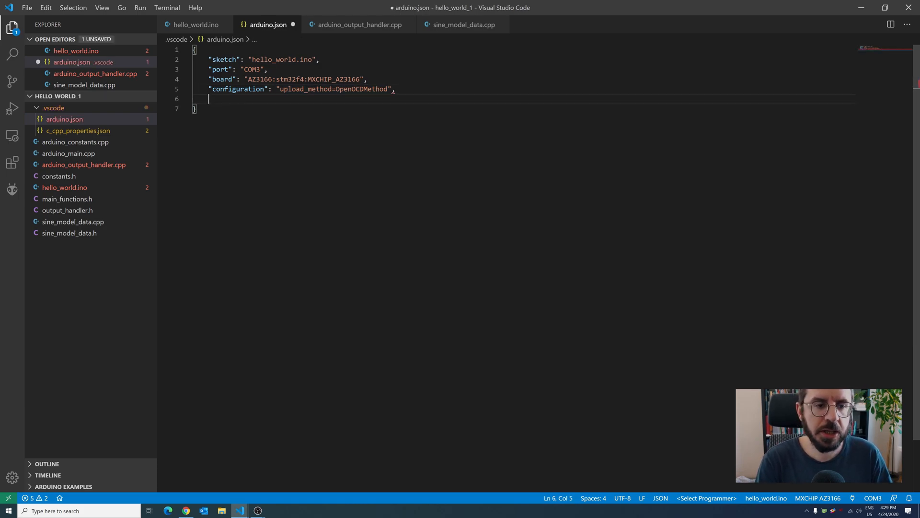
text(output": "")
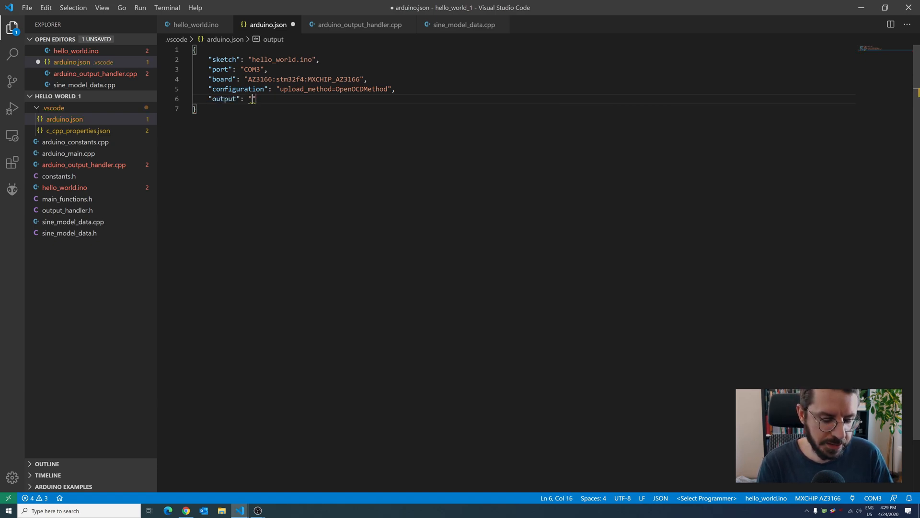
text(./build)
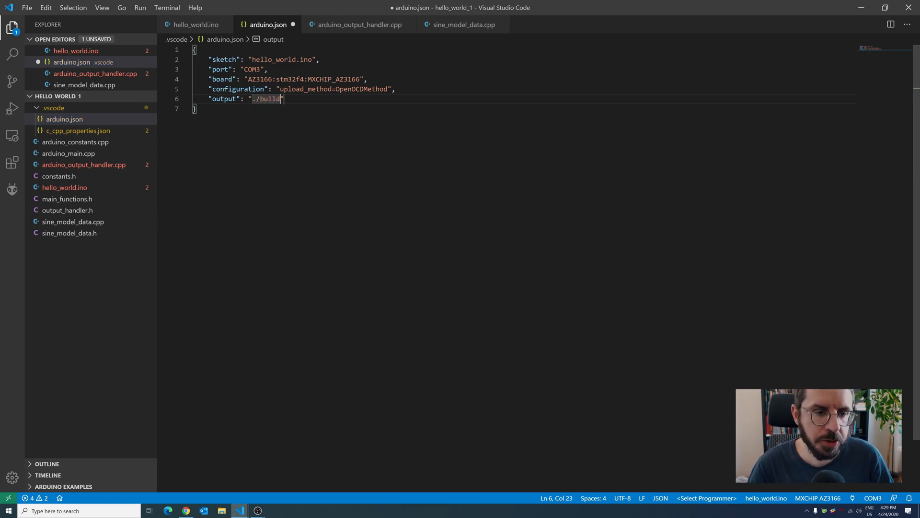
key(ctrl+s)
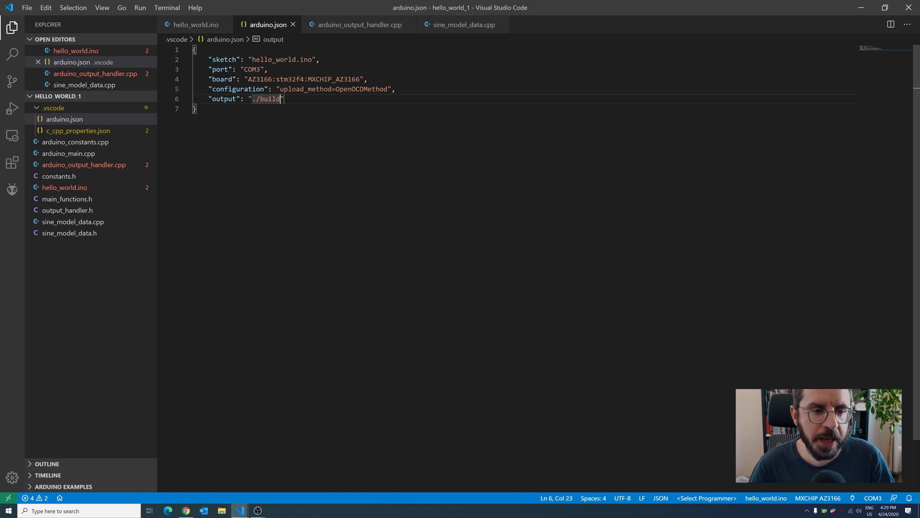
mouse_move(224, 99)
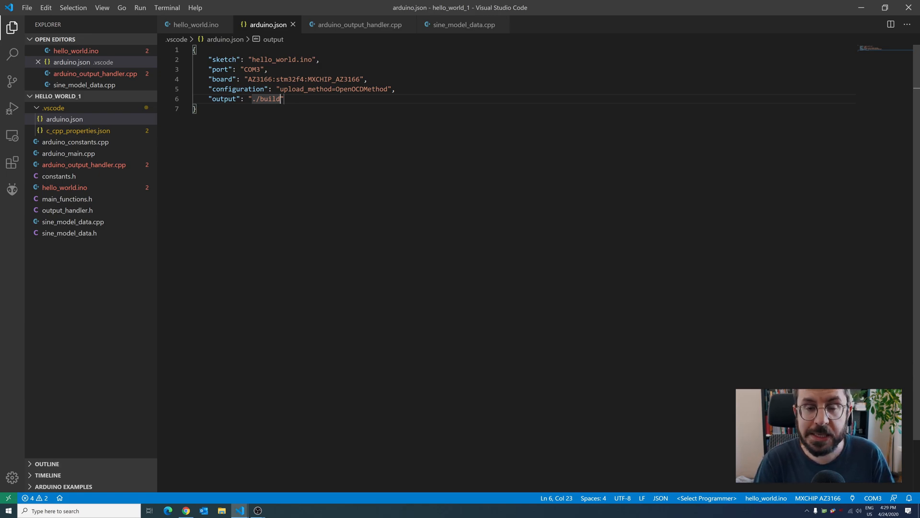
Run Arduino: Upload from the Command Palette and expand the new build folder.
key(ctrl+shift+p)
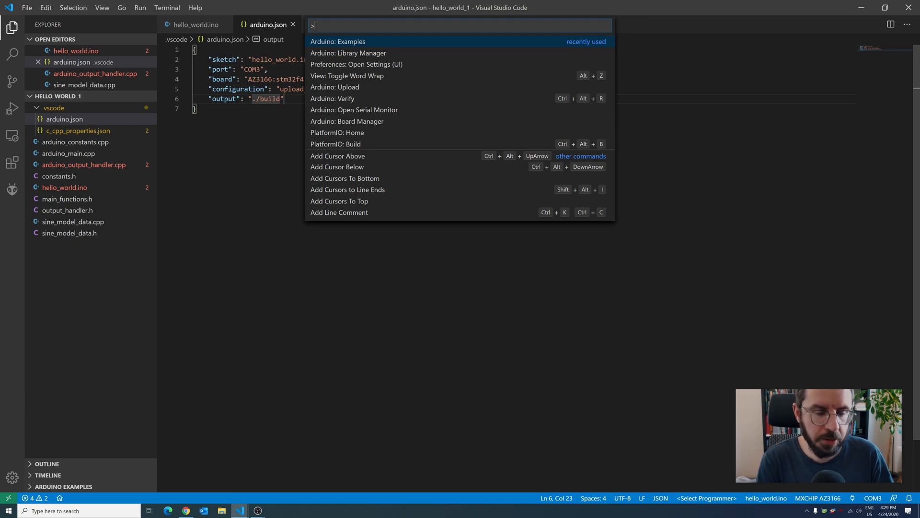
click(335, 87)
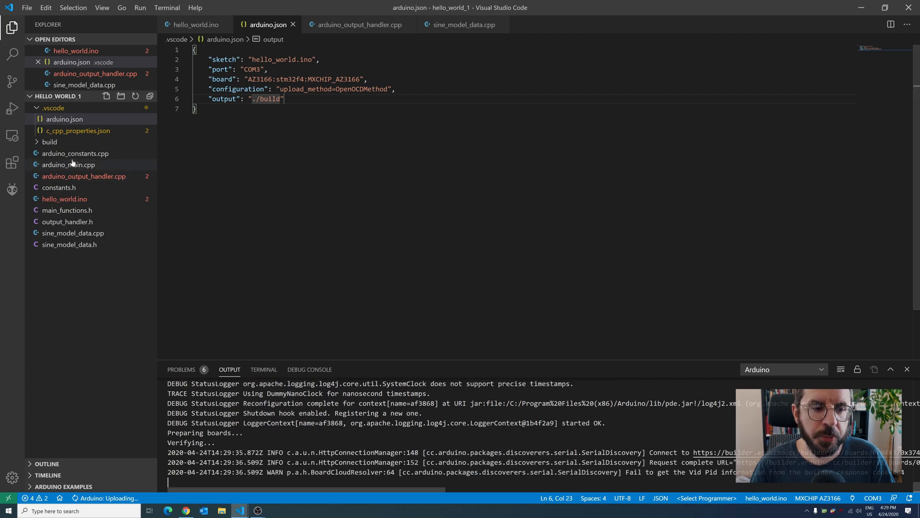
click(50, 141)
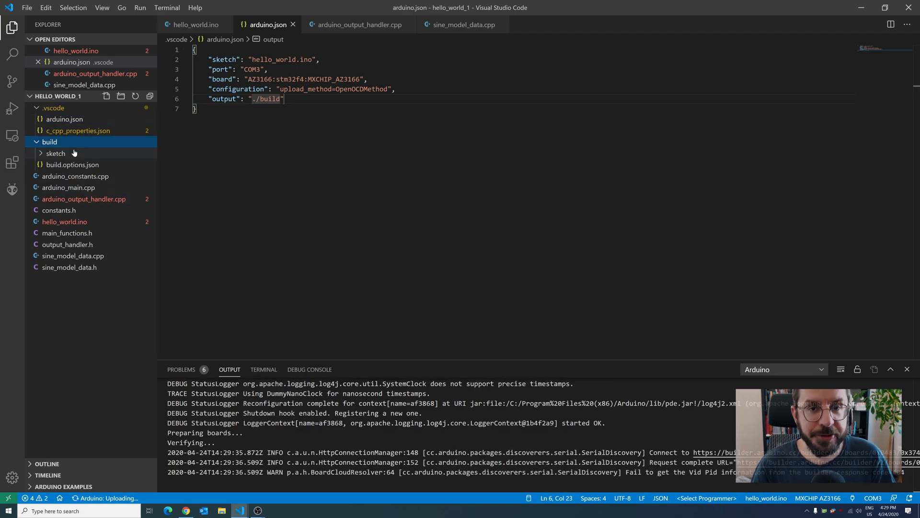
mouse_move(55, 154)
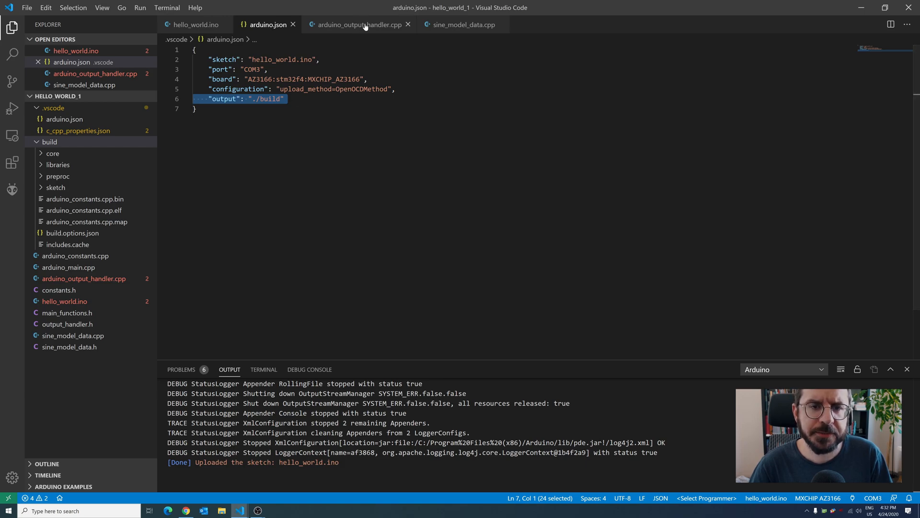
View arduino_output_handler.cpp and sine_model_data.cpp, then switch to another window.
click(358, 24)
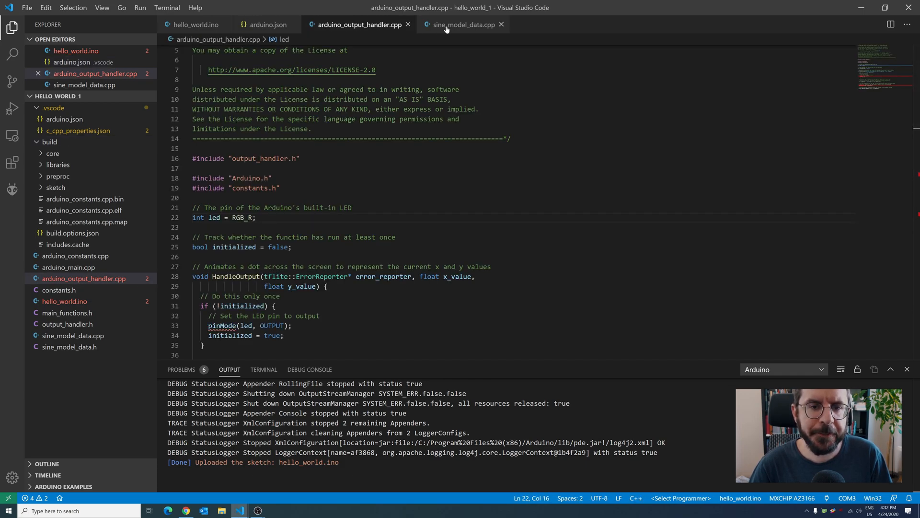
click(463, 24)
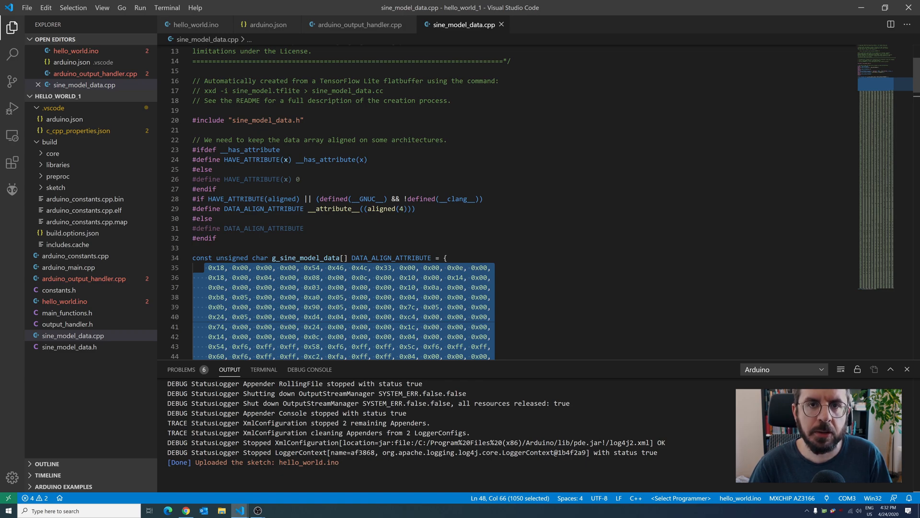
key(alt+tab)
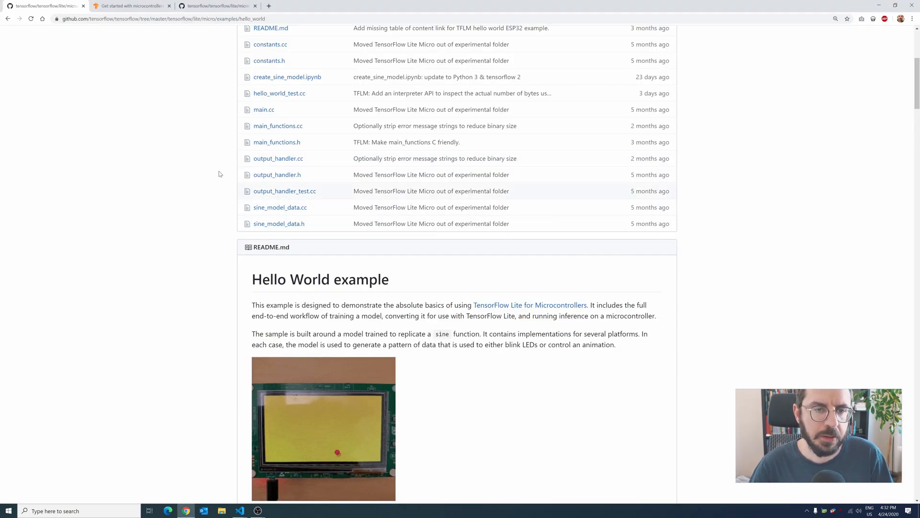
Scroll GitHub's file list to create_sine_model.ipynb, then return to VS Code.
scroll(down, 3)
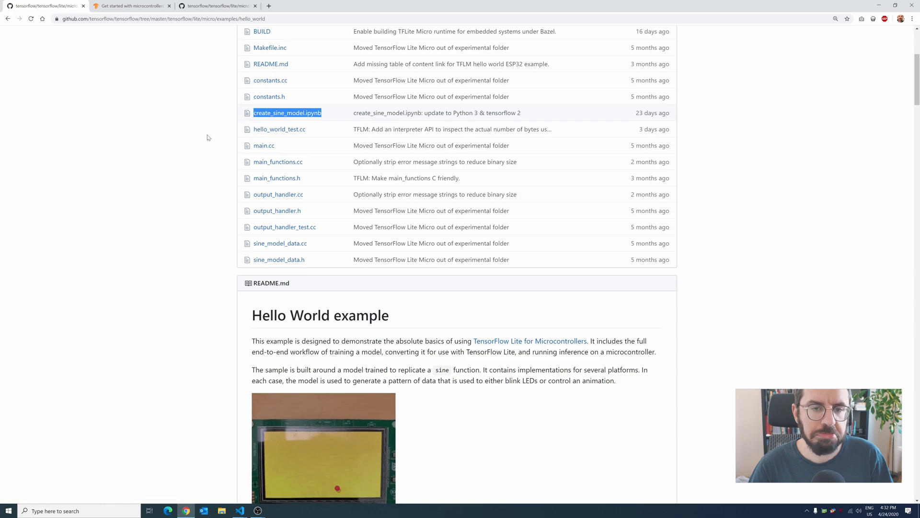
key(alt+tab)
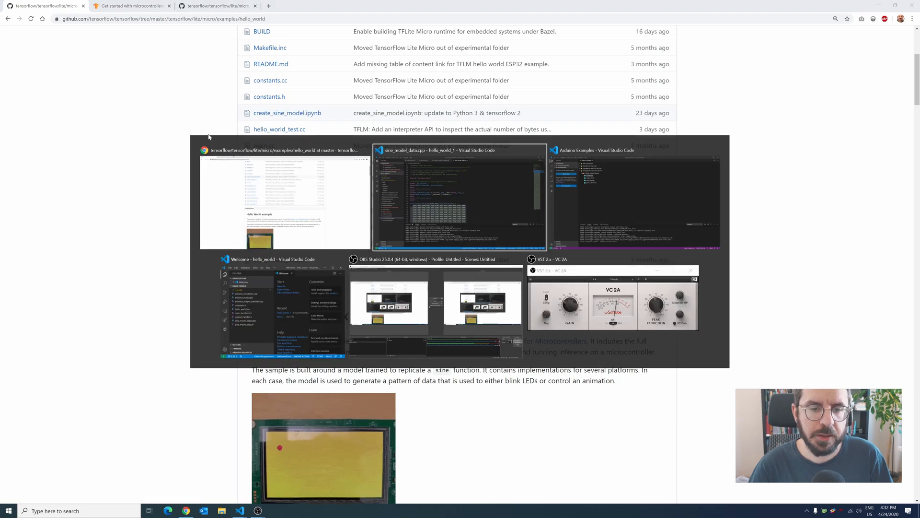
click(27, 8)
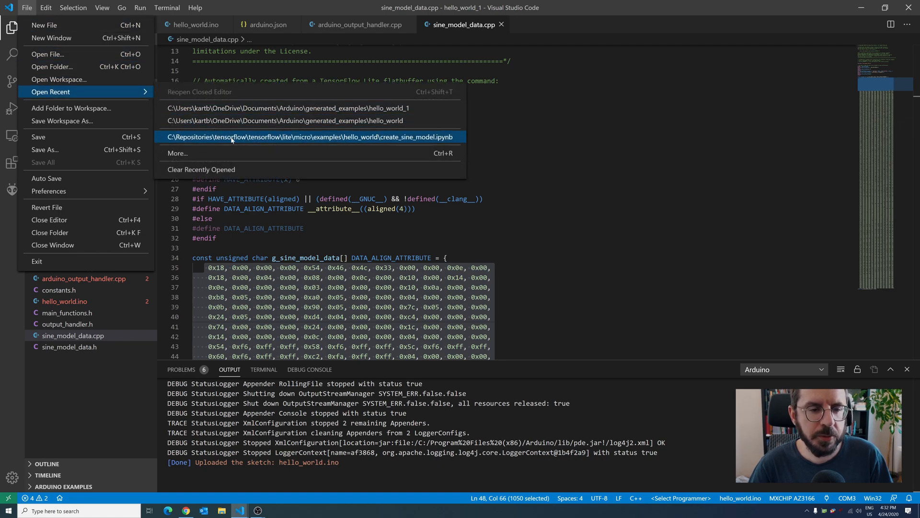
Open create_sine_model.ipynb from recent files and browse it while the Python 3 kernel starts.
click(311, 136)
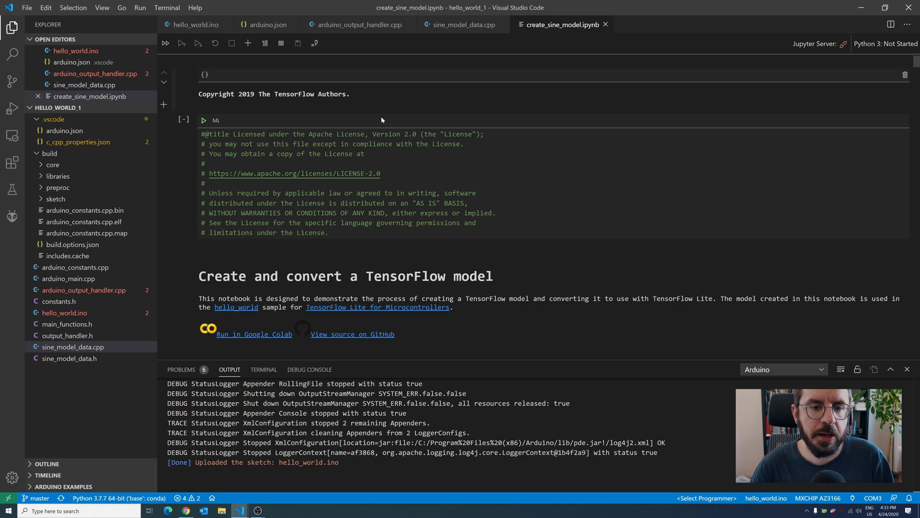
click(165, 42)
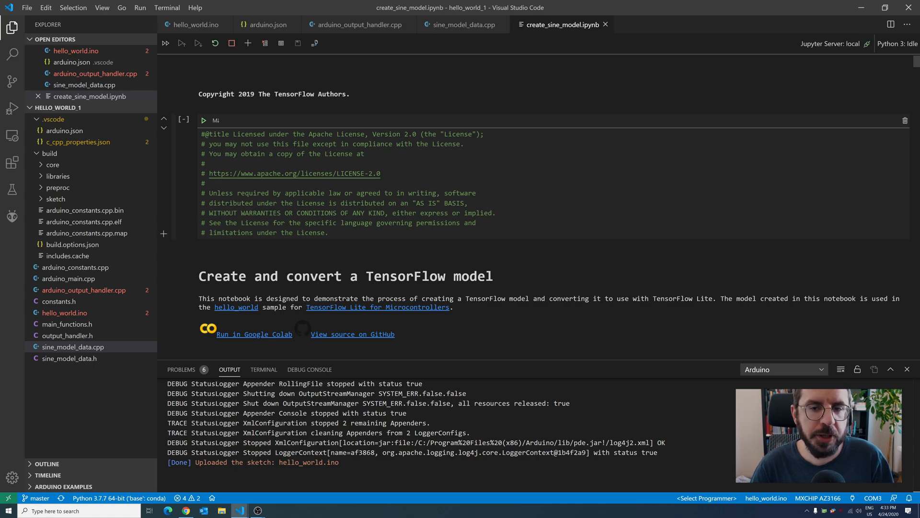
scroll(down, 3)
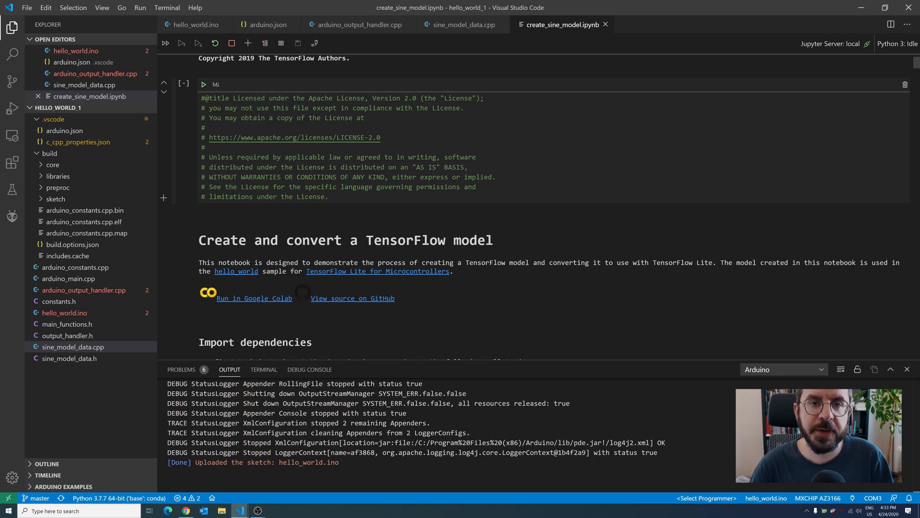
scroll(down, 3)
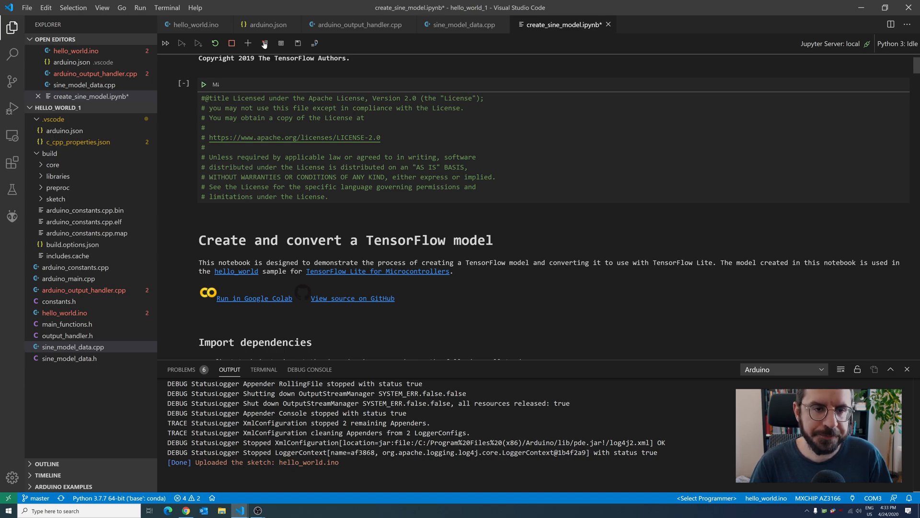
Run the notebook's first code cell through the Add some noise cell.
click(280, 43)
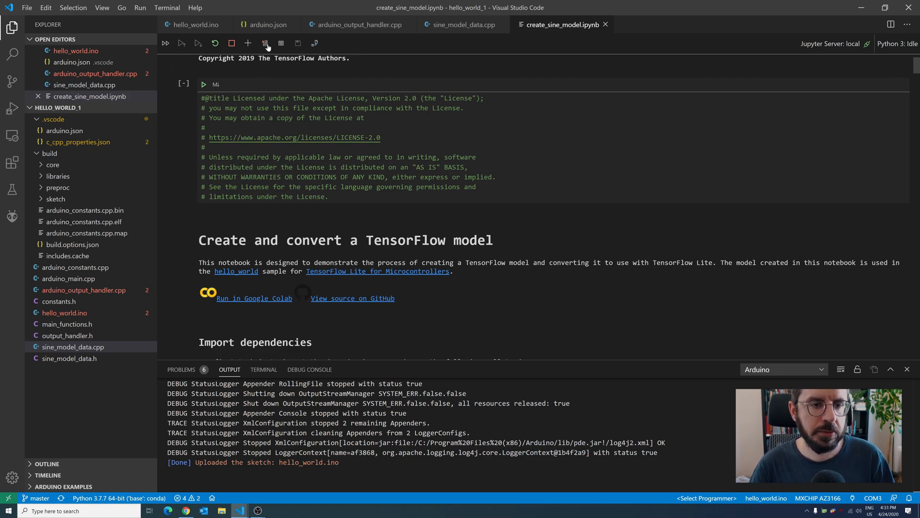
mouse_move(165, 39)
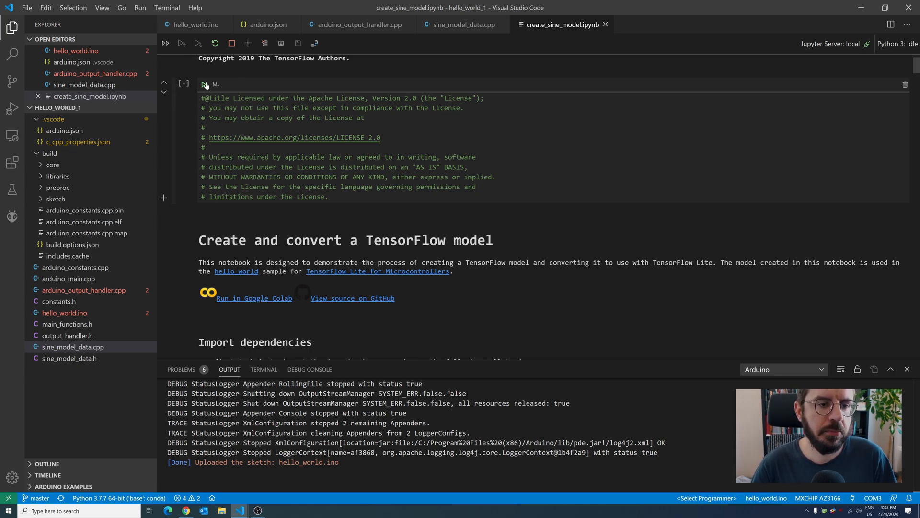
click(204, 84)
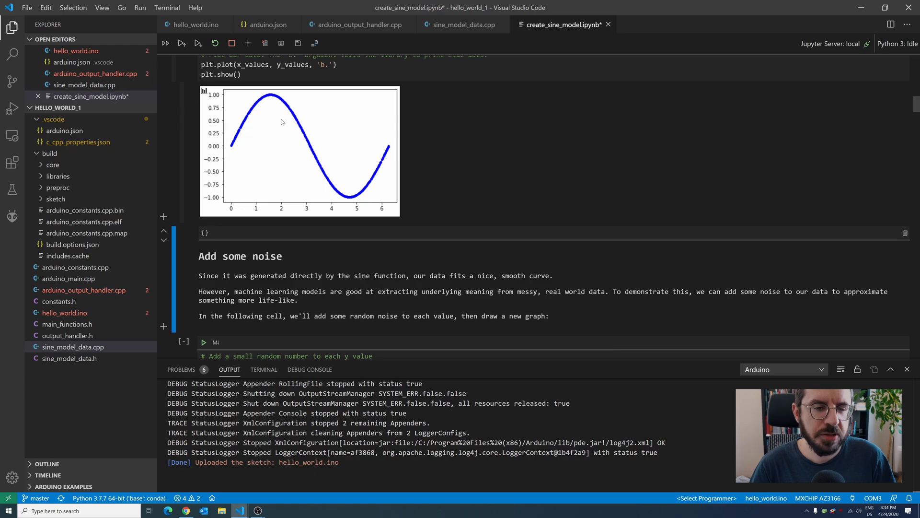
click(203, 342)
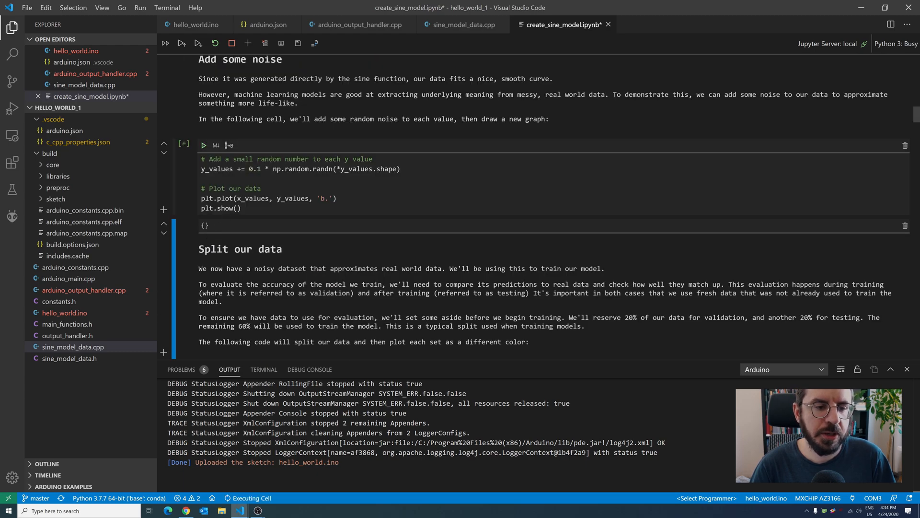
scroll(down, 3)
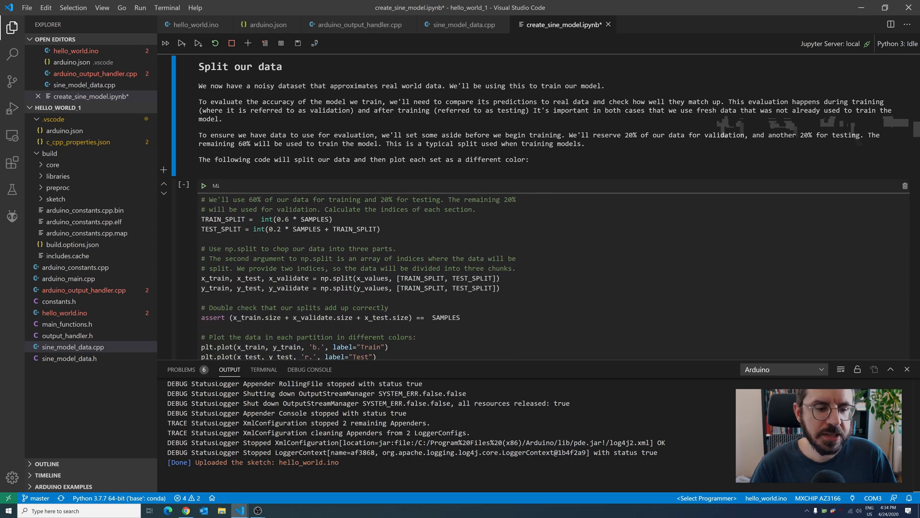
scroll(down, 3)
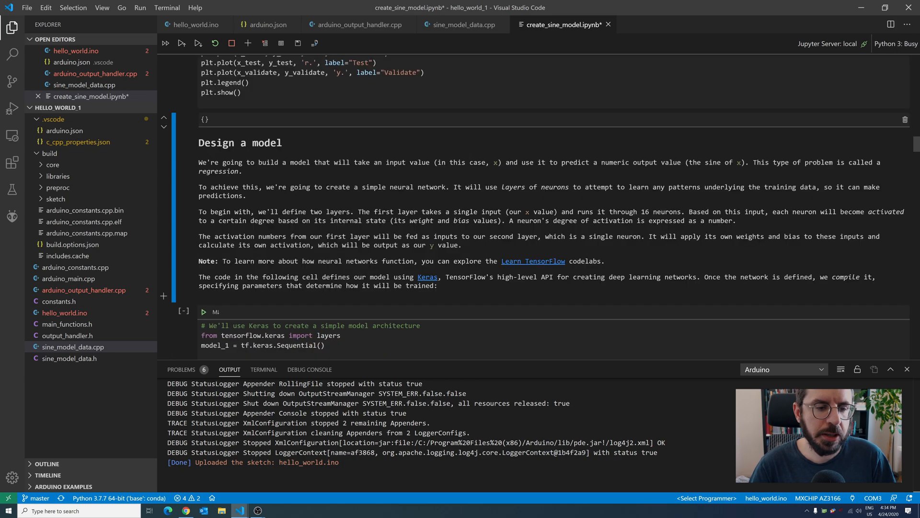